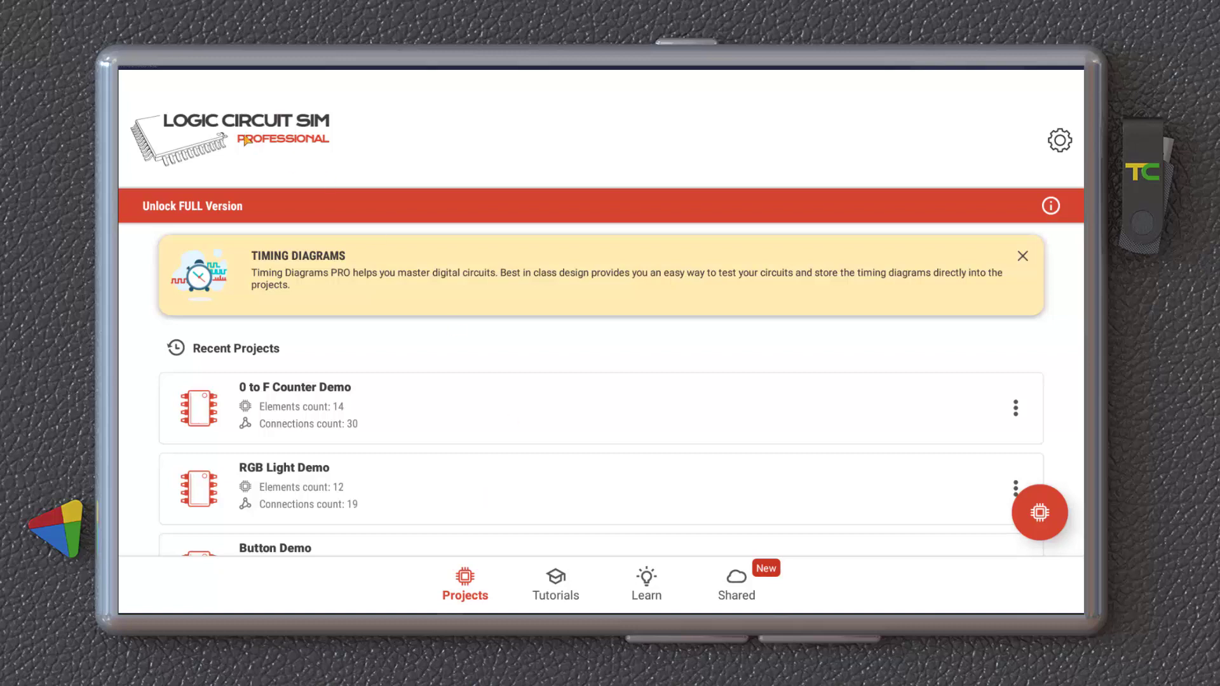
mouse_move(339, 132)
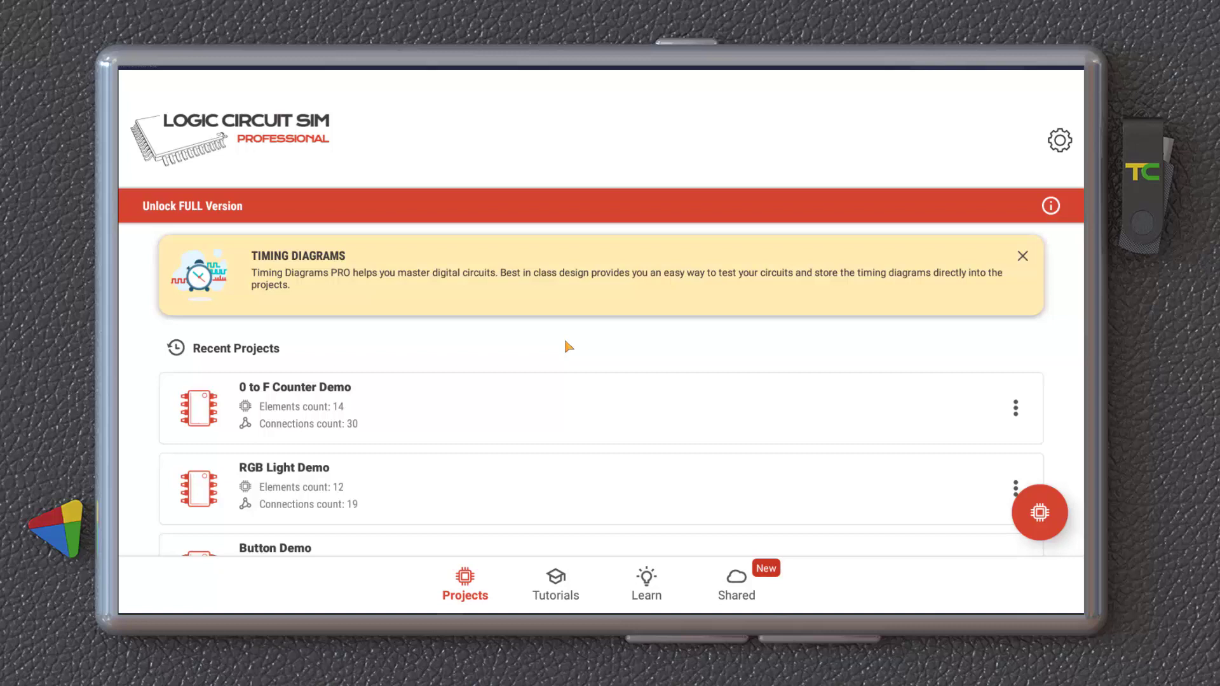
mouse_move(569, 347)
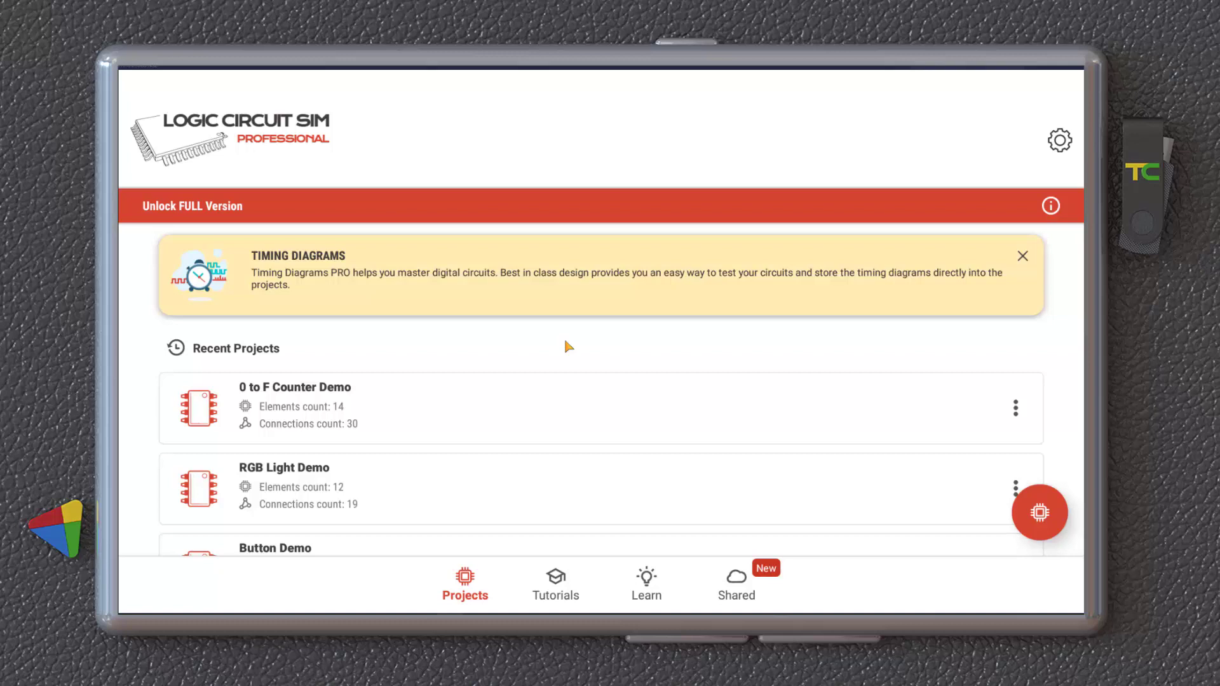
- Scroll the Recent Projects list and dismiss the Timing Diagrams promo banner
scroll("down", 3)
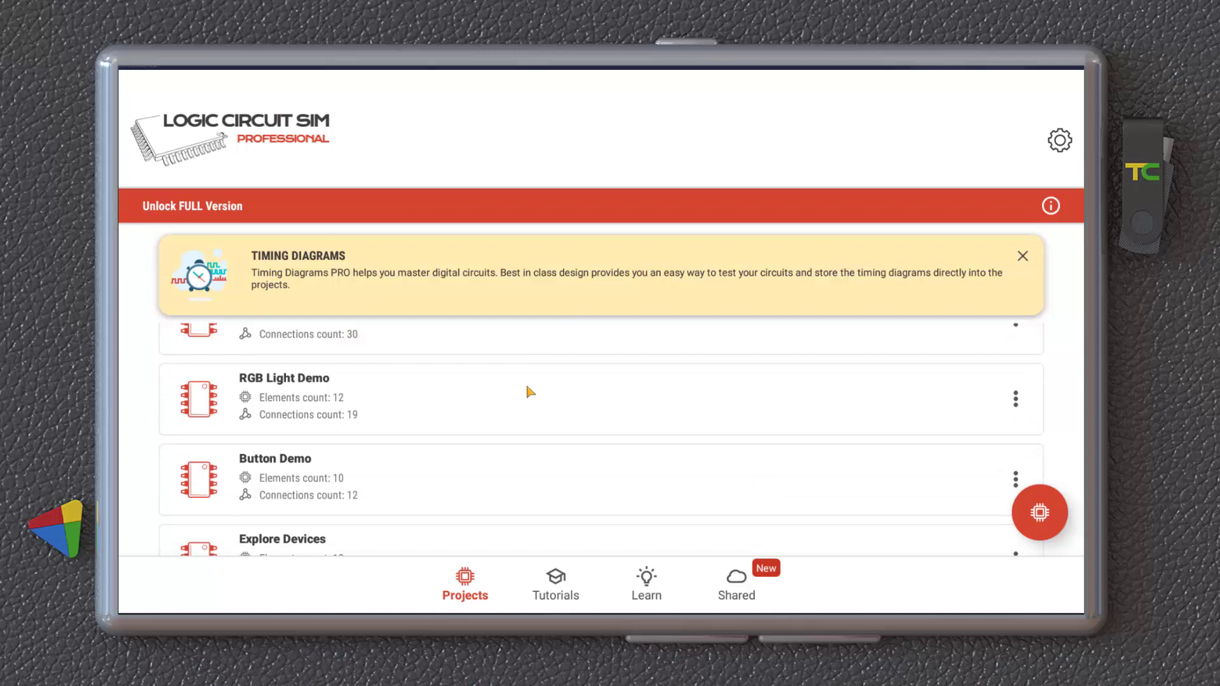
scroll("down", 3)
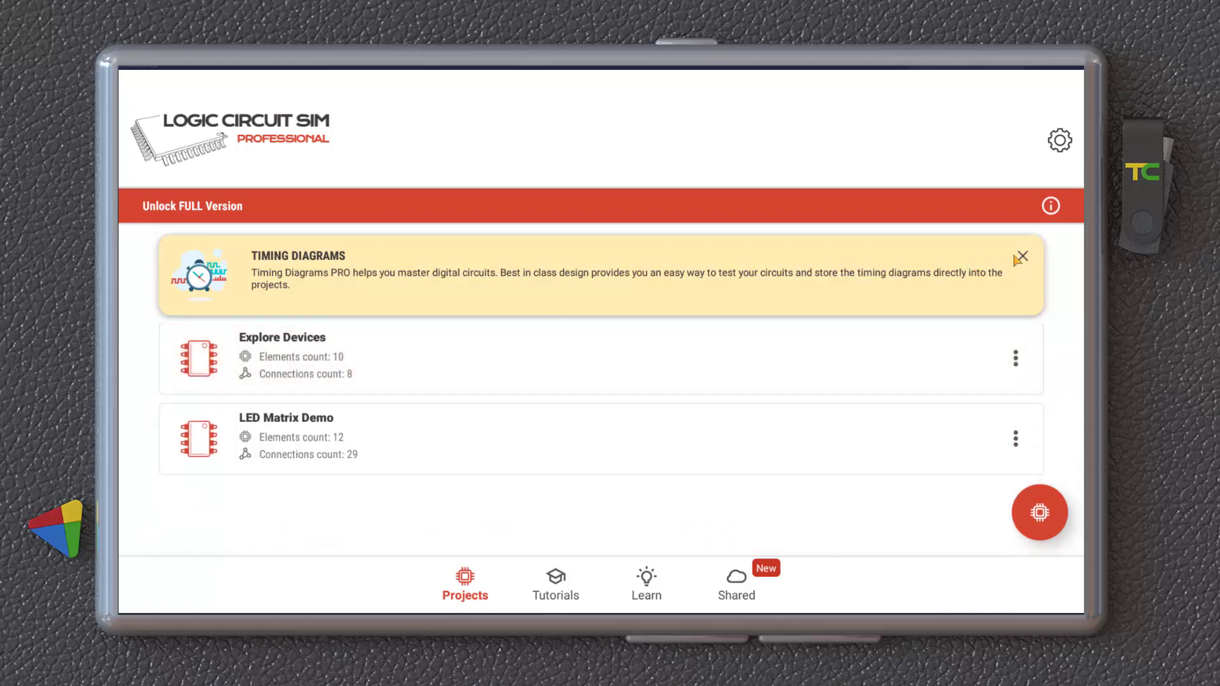
left_click(1020, 257)
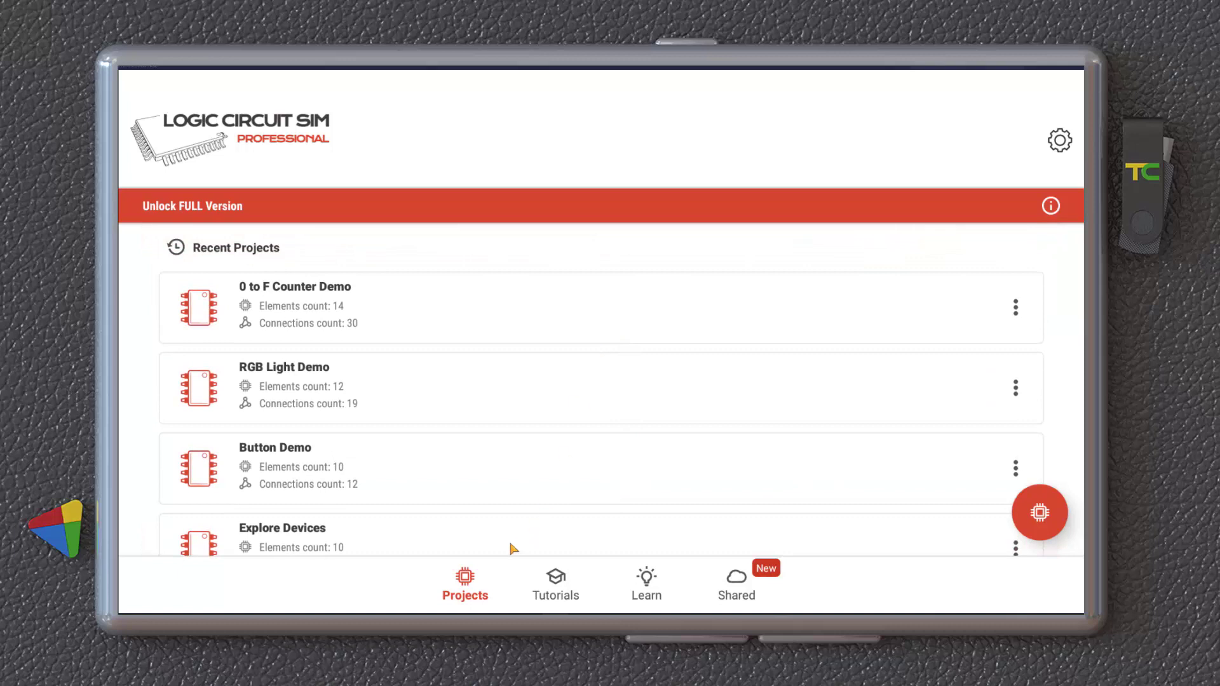
mouse_move(294, 318)
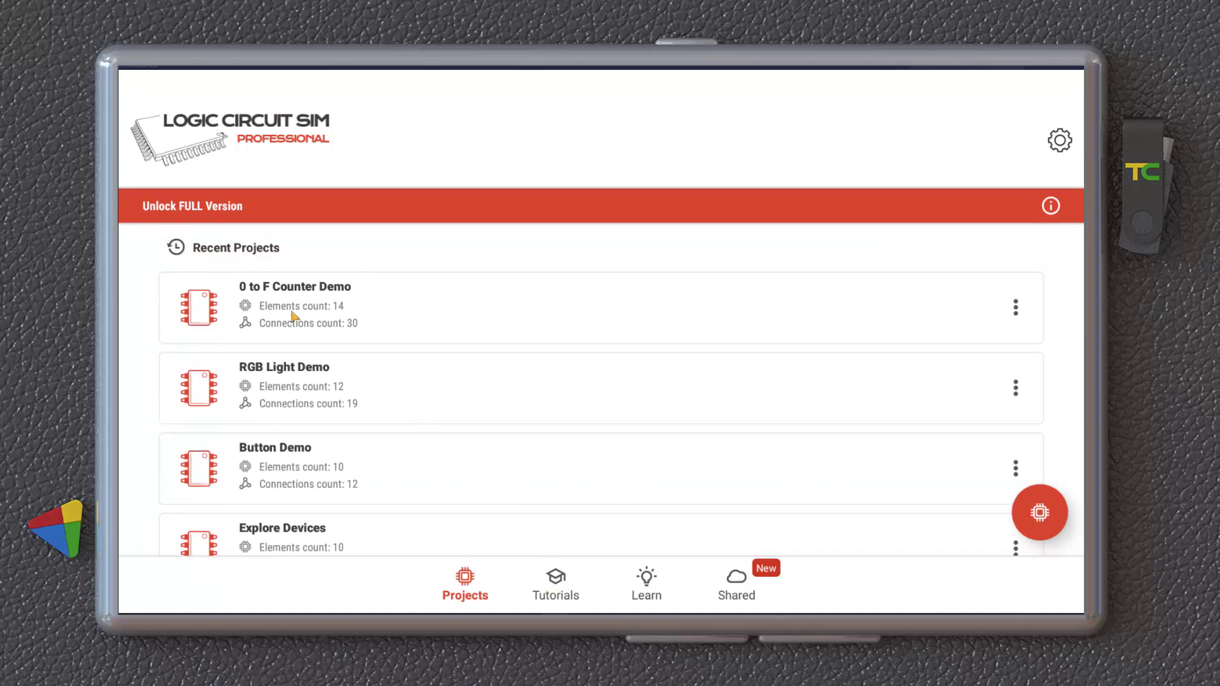
scroll("down", 3)
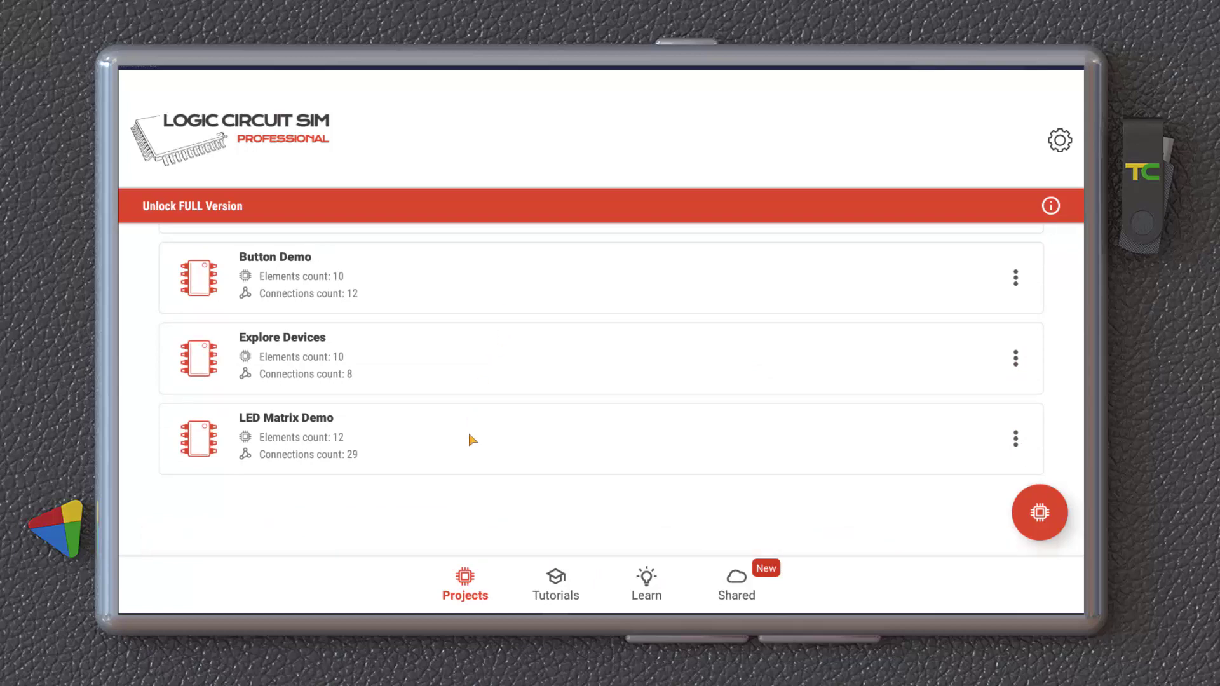
left_click(286, 418)
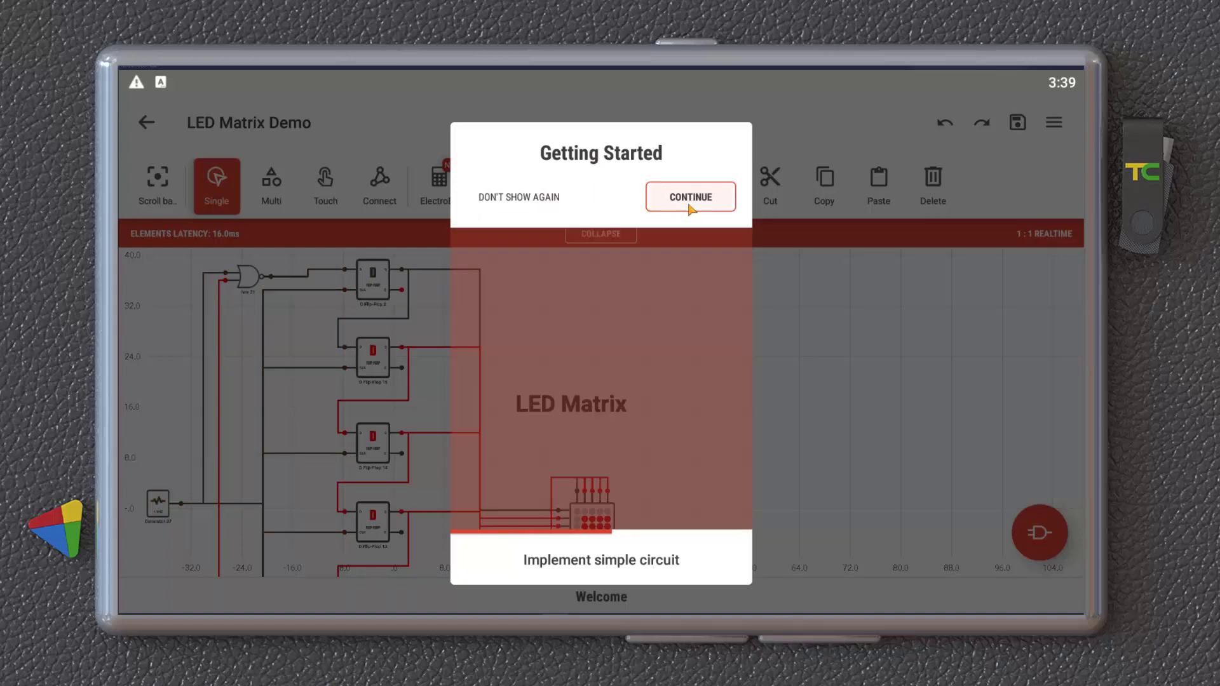
left_click(690, 197)
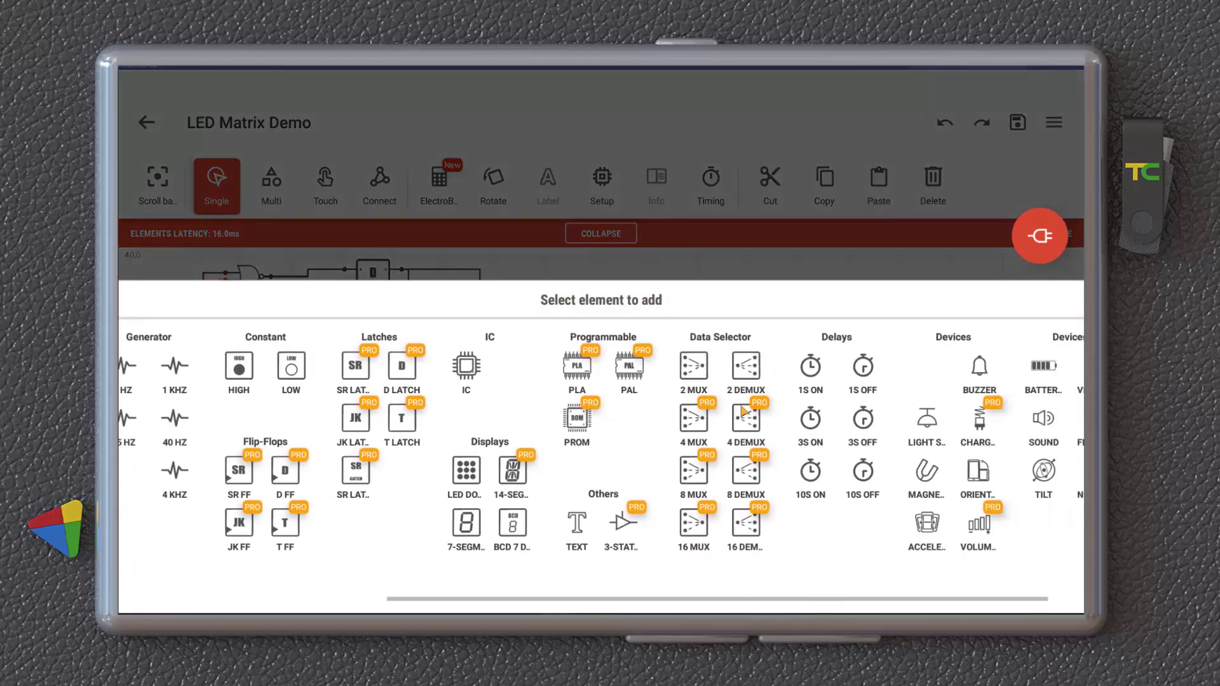
scroll("right", 3)
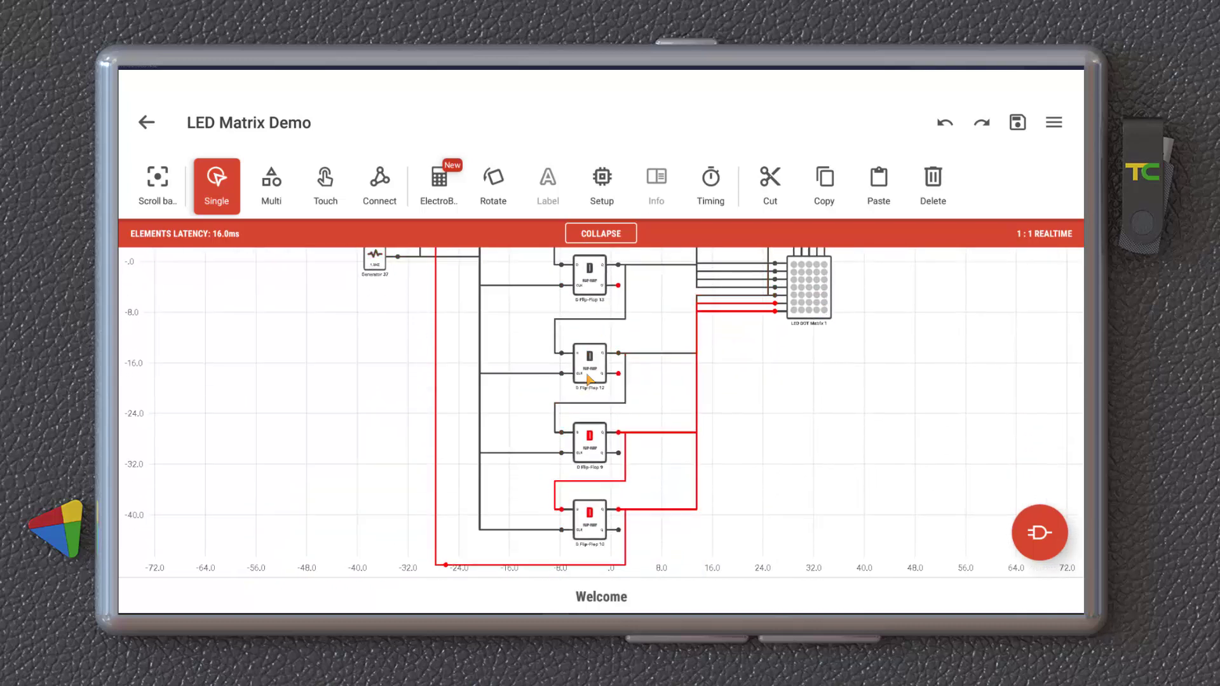
left_click(589, 367)
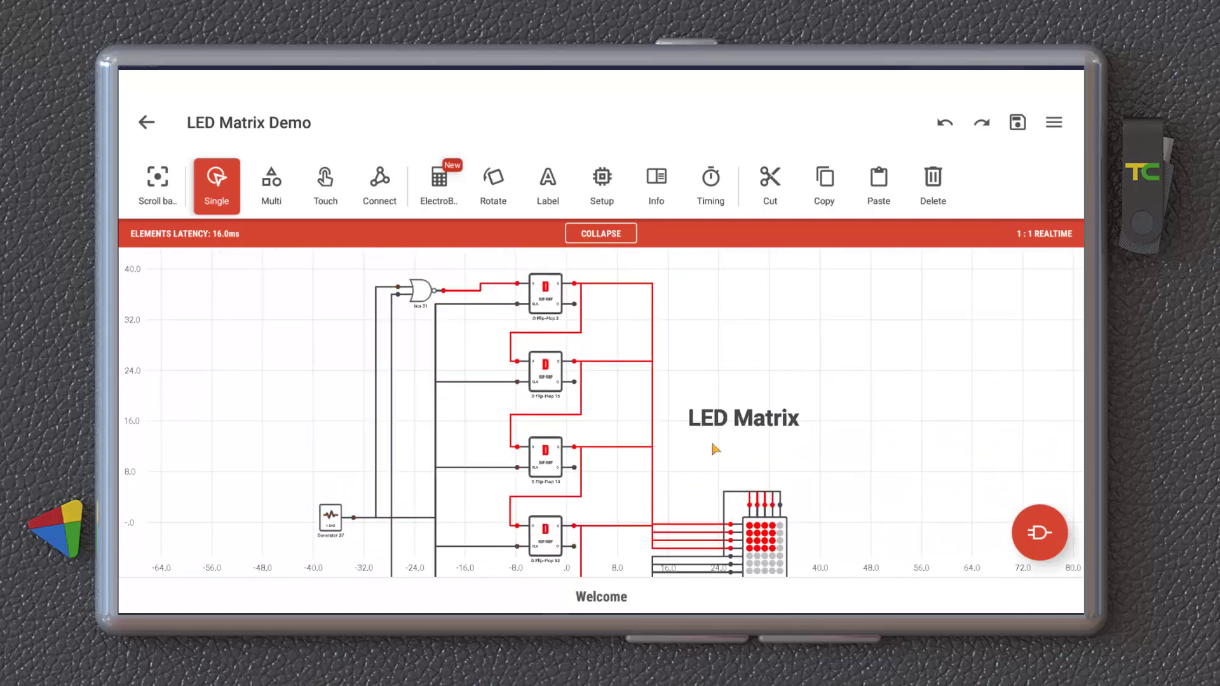
left_click(146, 123)
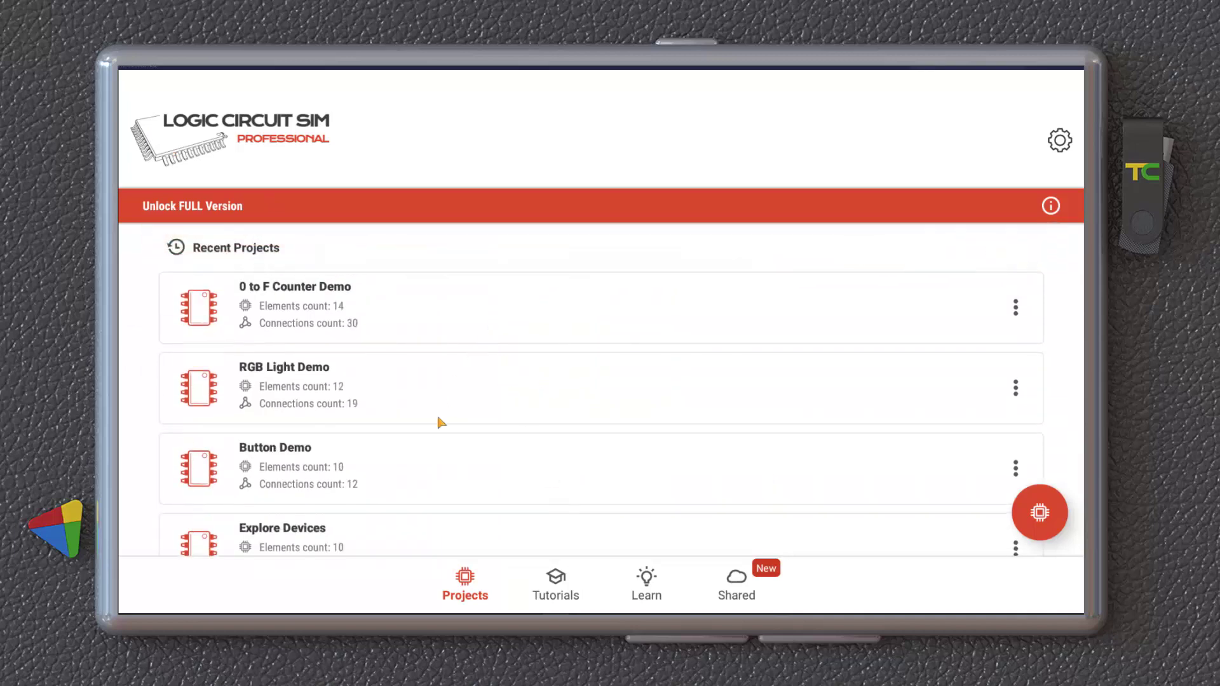
- Open the Button Demo project, select Button 34 and drag it further left
left_click(274, 447)
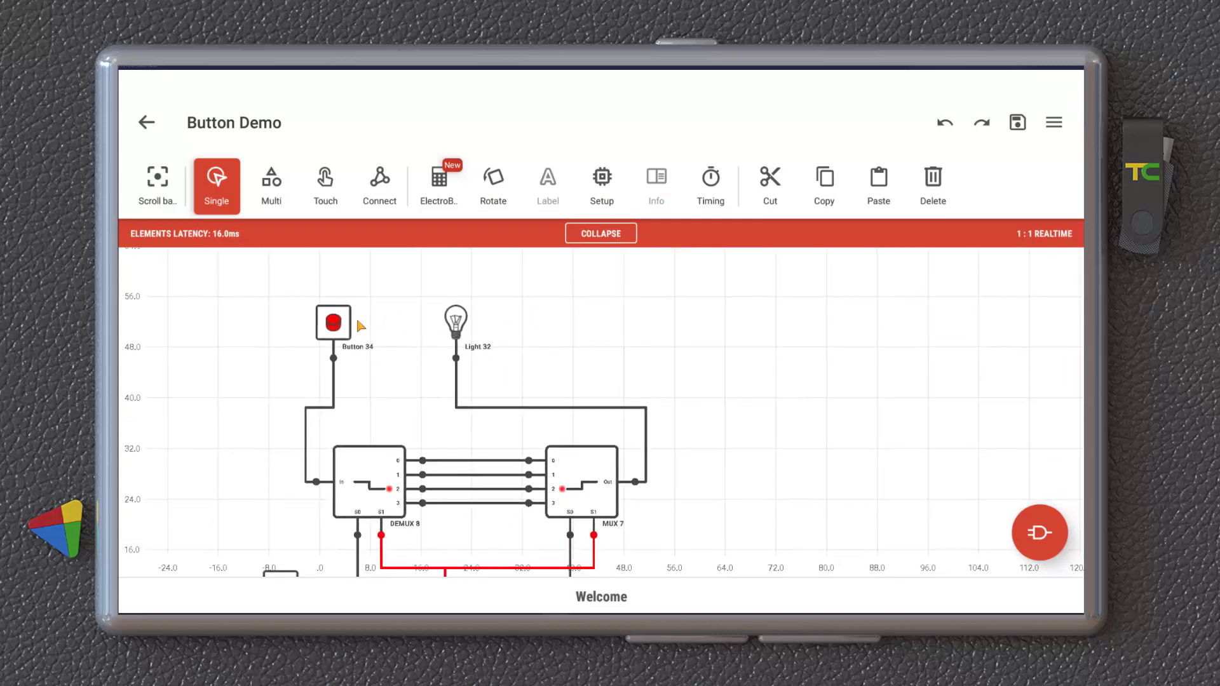
left_click(333, 321)
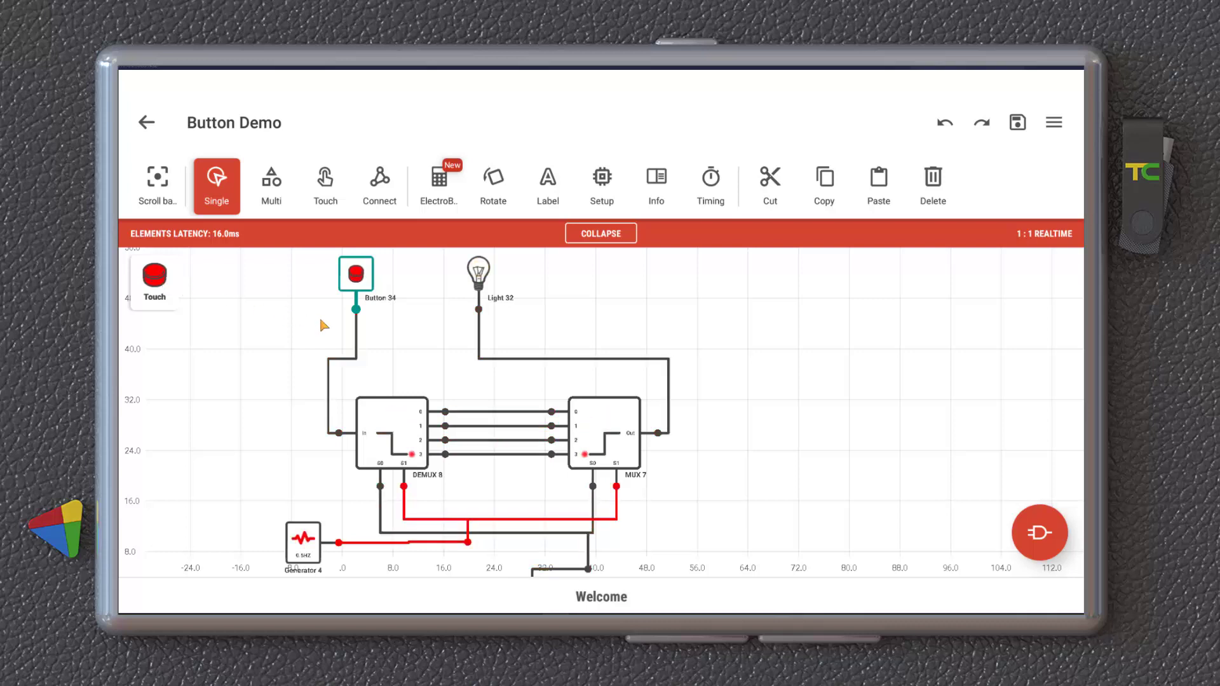
mouse_move(506, 420)
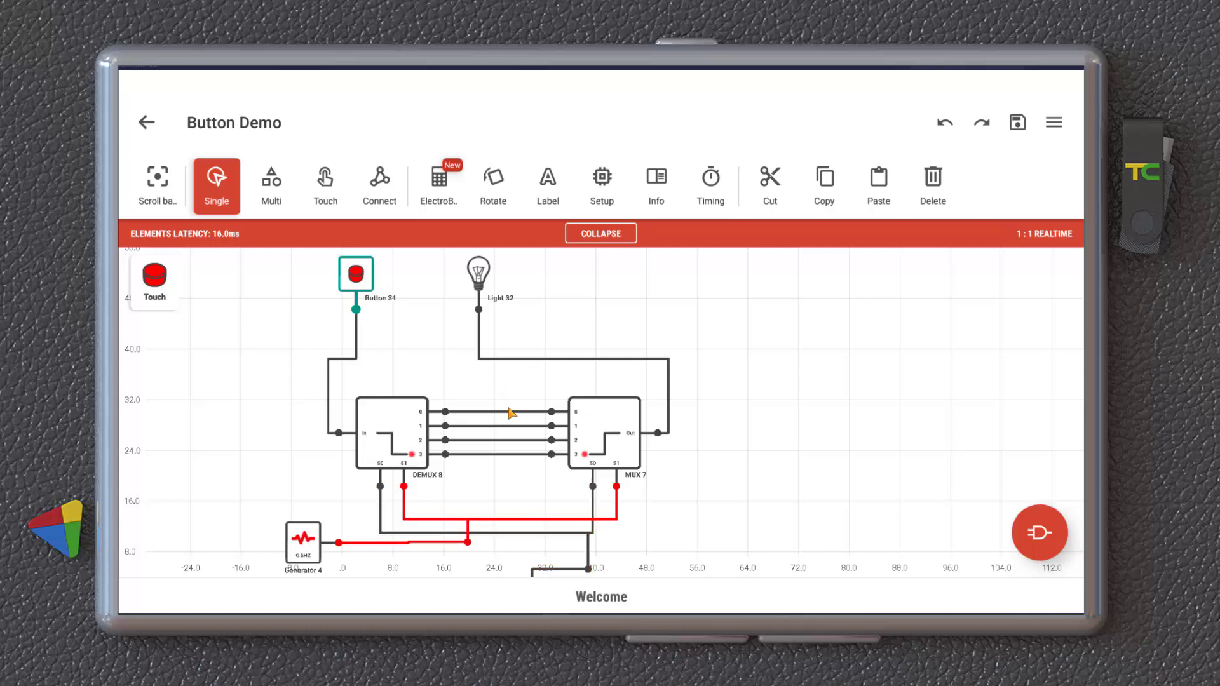
mouse_move(477, 381)
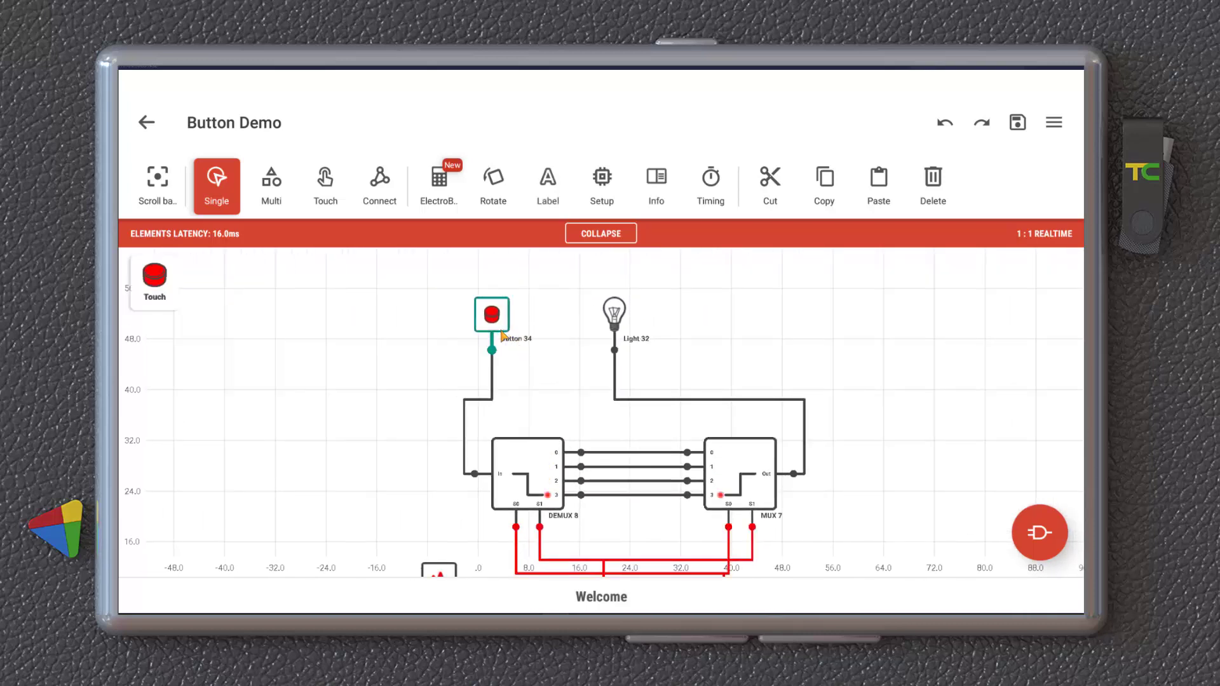
left_click_drag(491, 315, 389, 330)
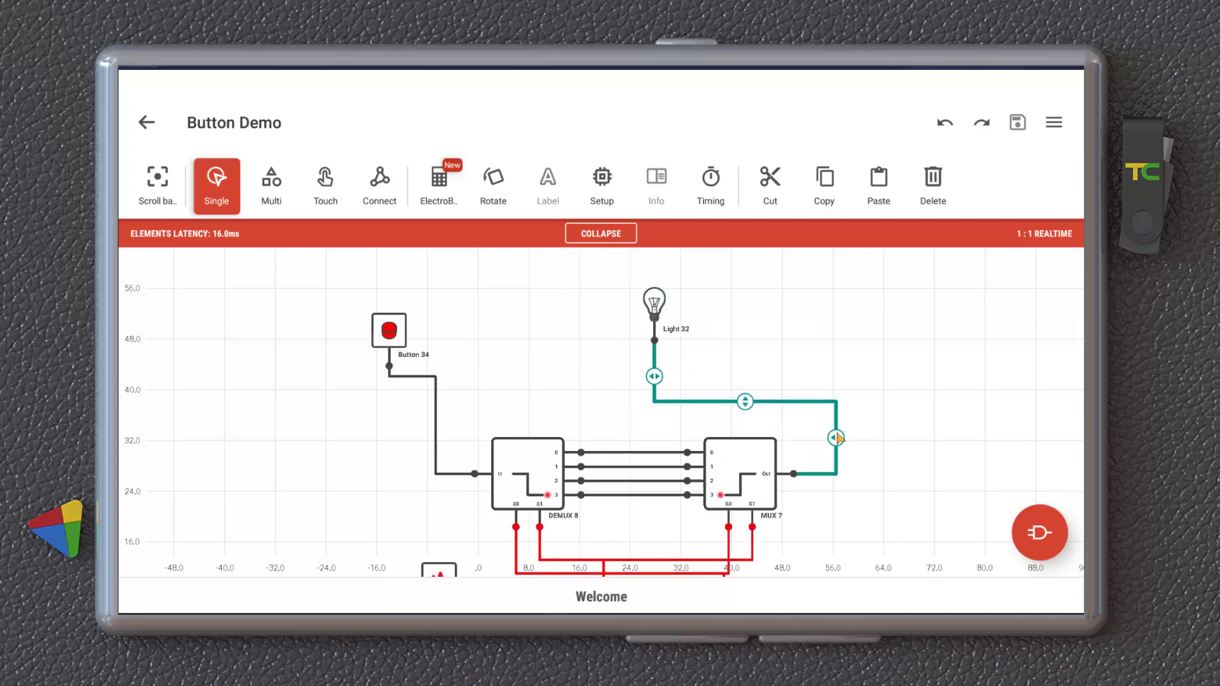
mouse_move(533, 258)
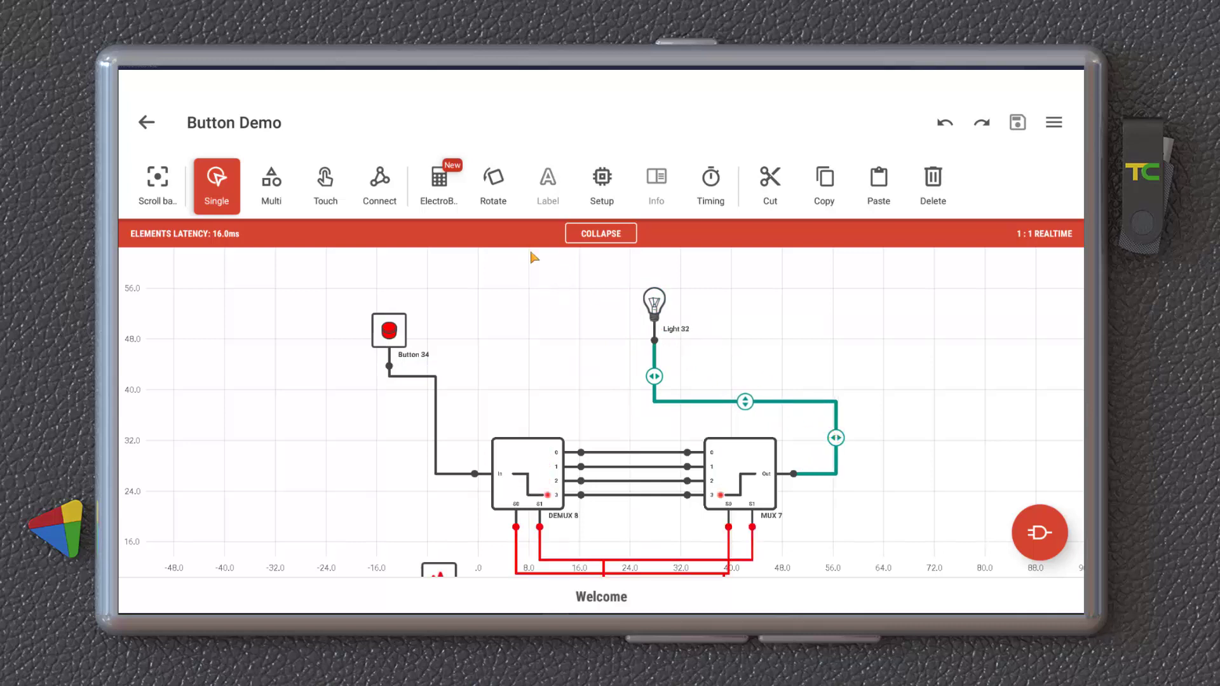
- Switch to Multi selection, then to Touch interaction mode, dismissing both tips
left_click(271, 183)
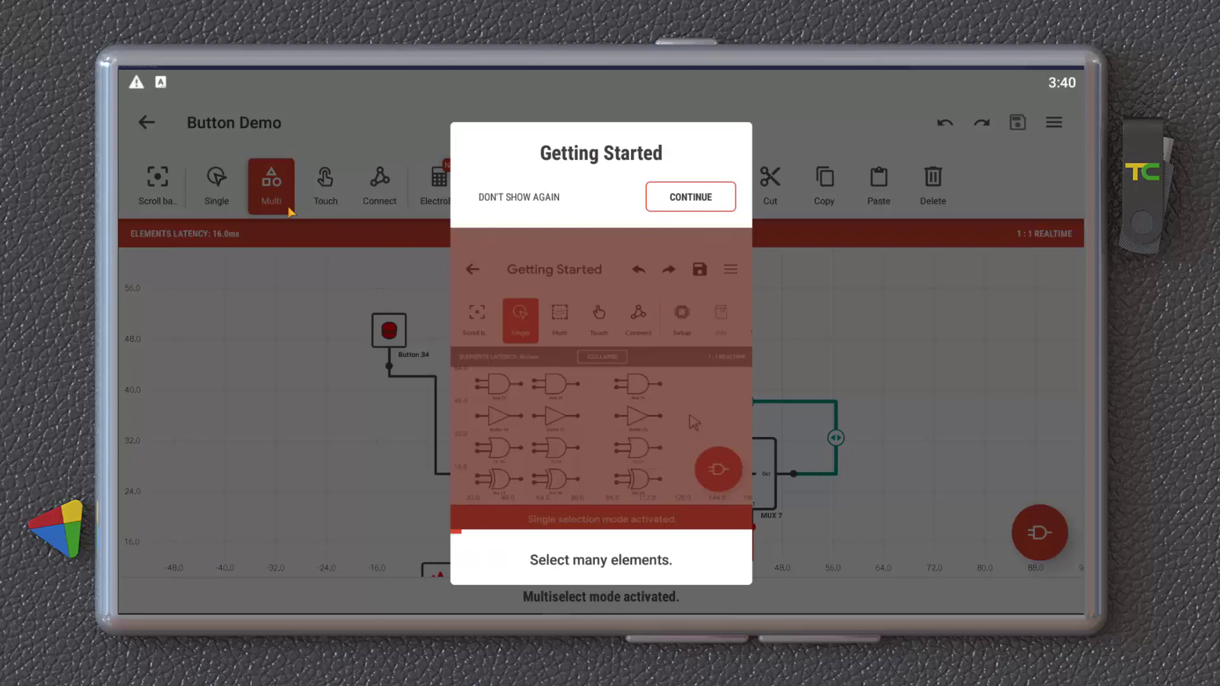
left_click(690, 197)
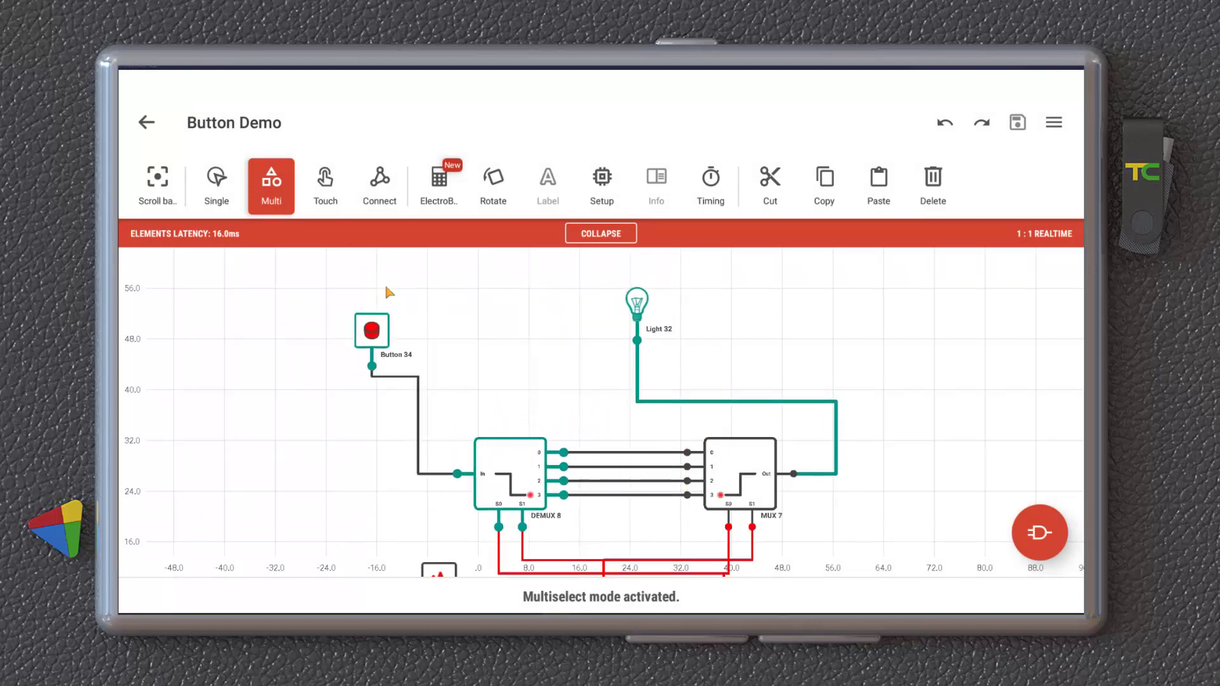
left_click(325, 184)
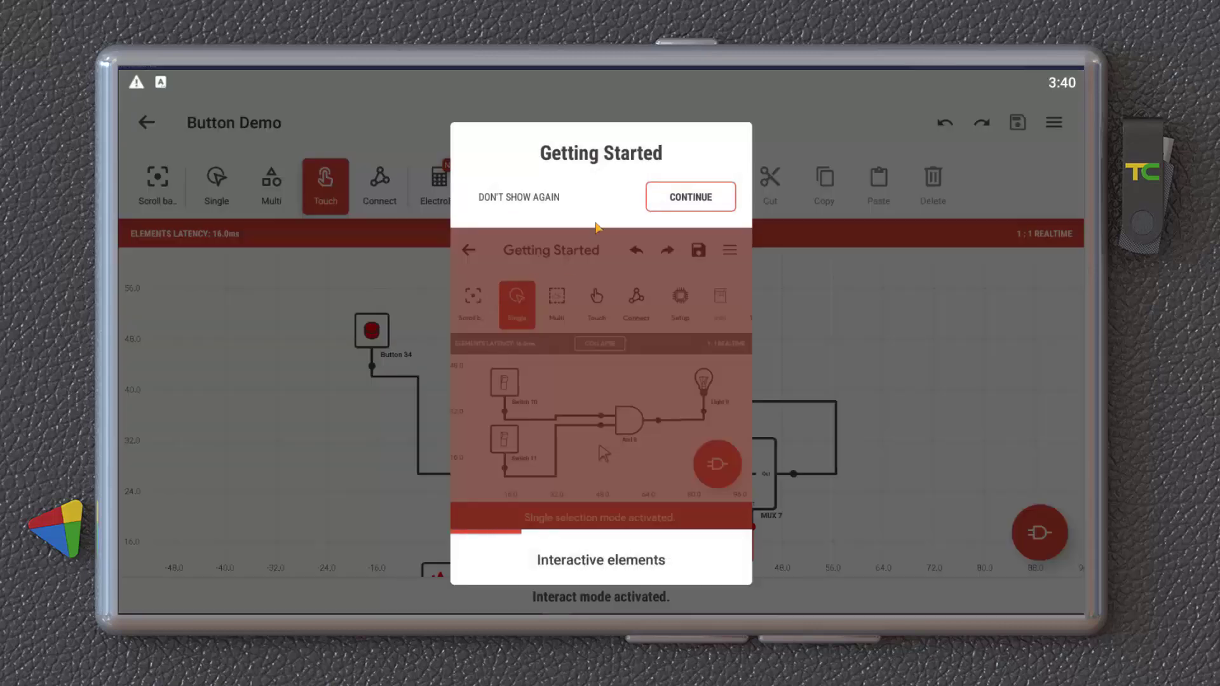
left_click(689, 197)
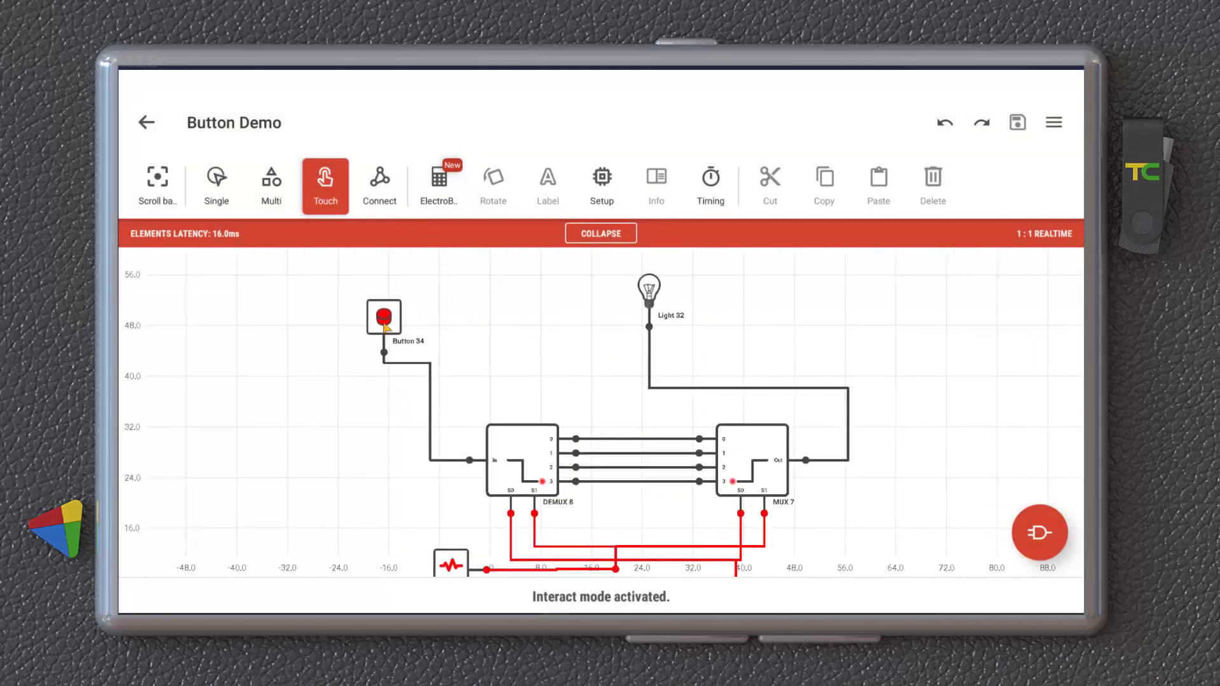
- Press and release Button 34 to send a signal into the DEMUX, then add a switch
left_click(384, 319)
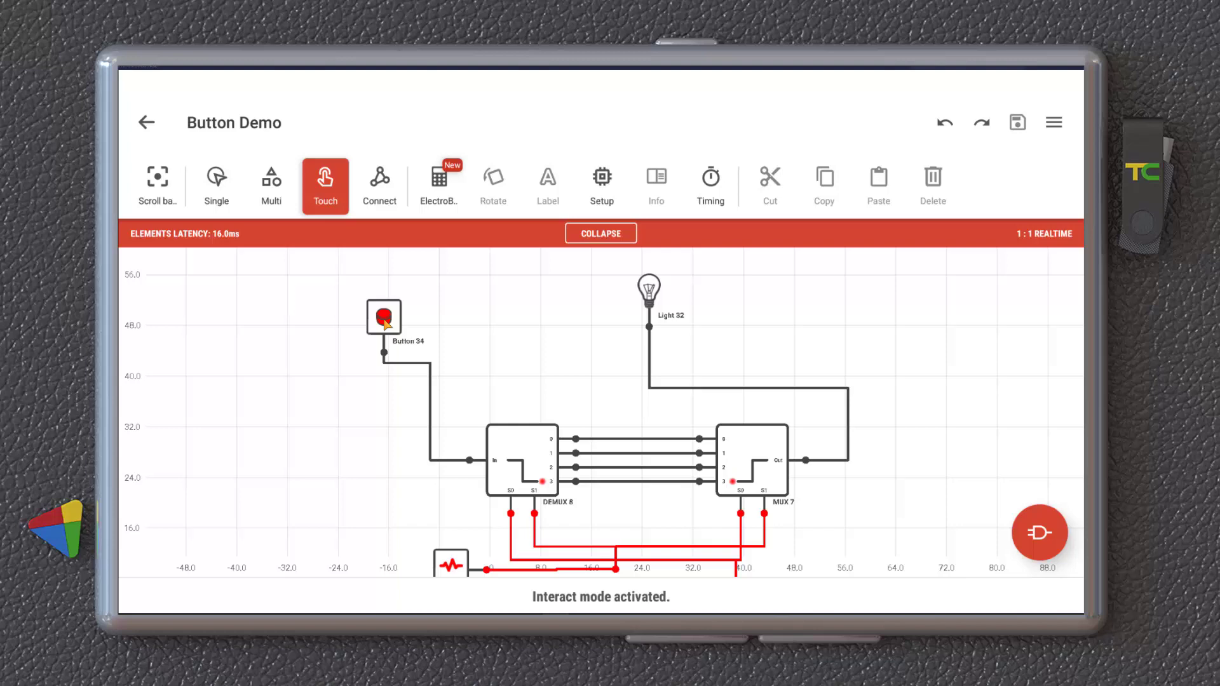
left_click(383, 317)
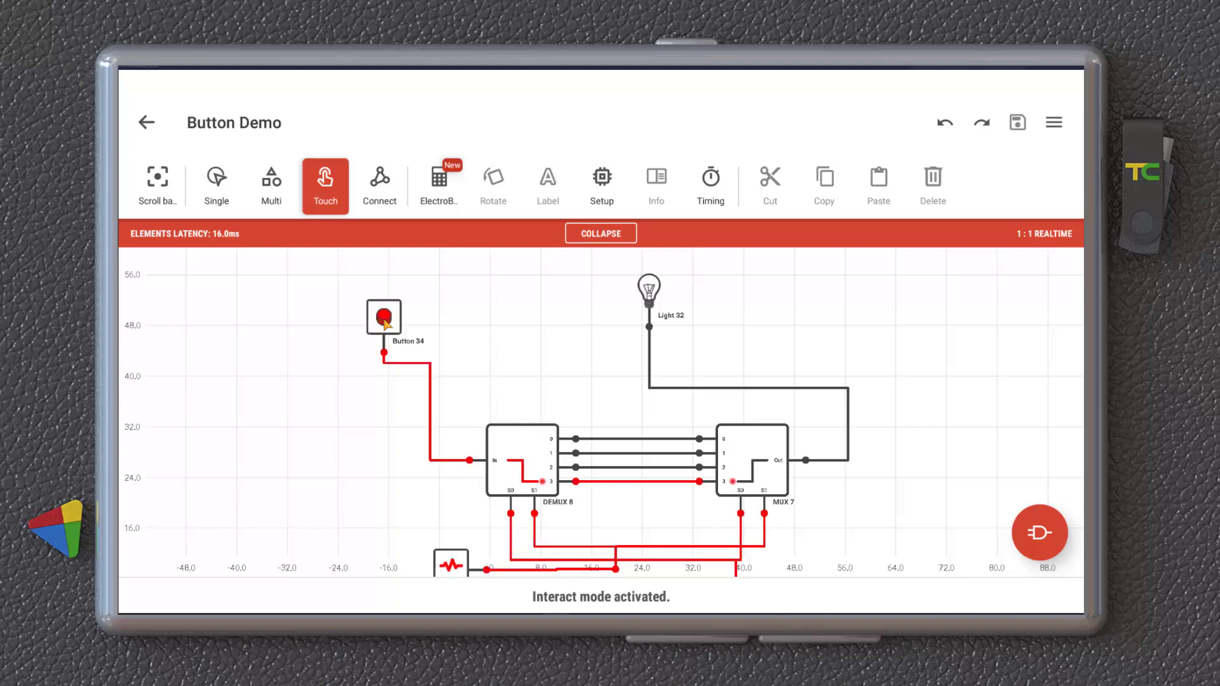
left_click(384, 318)
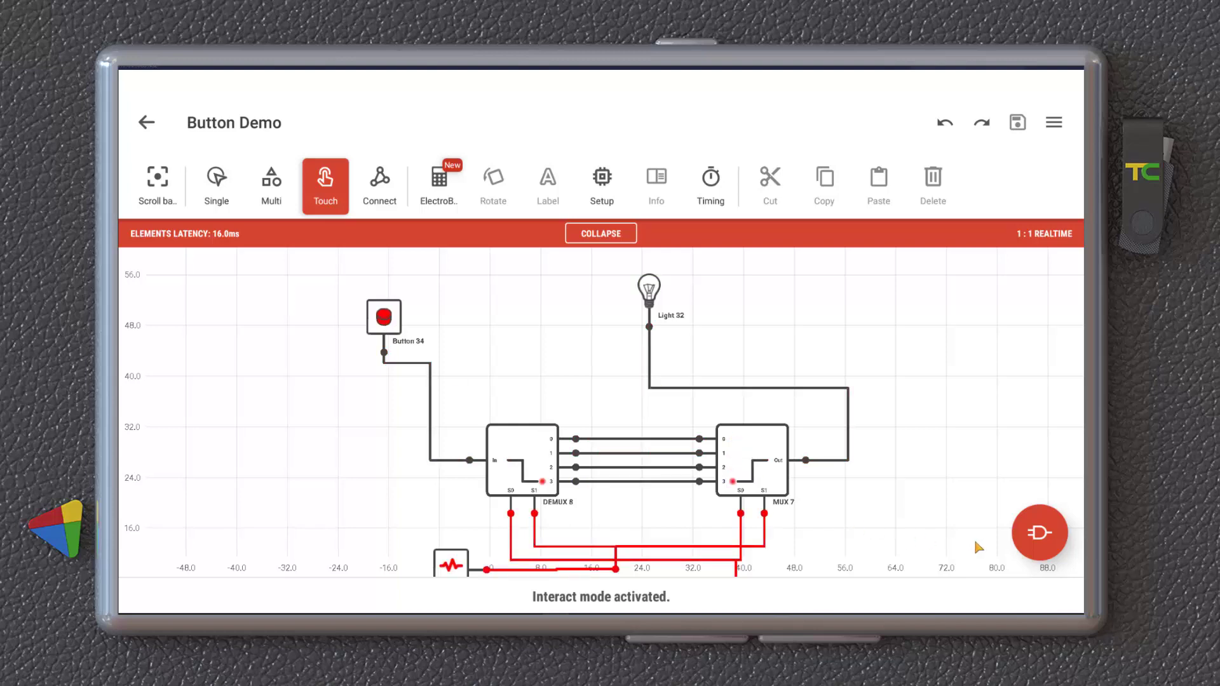
left_click(1040, 533)
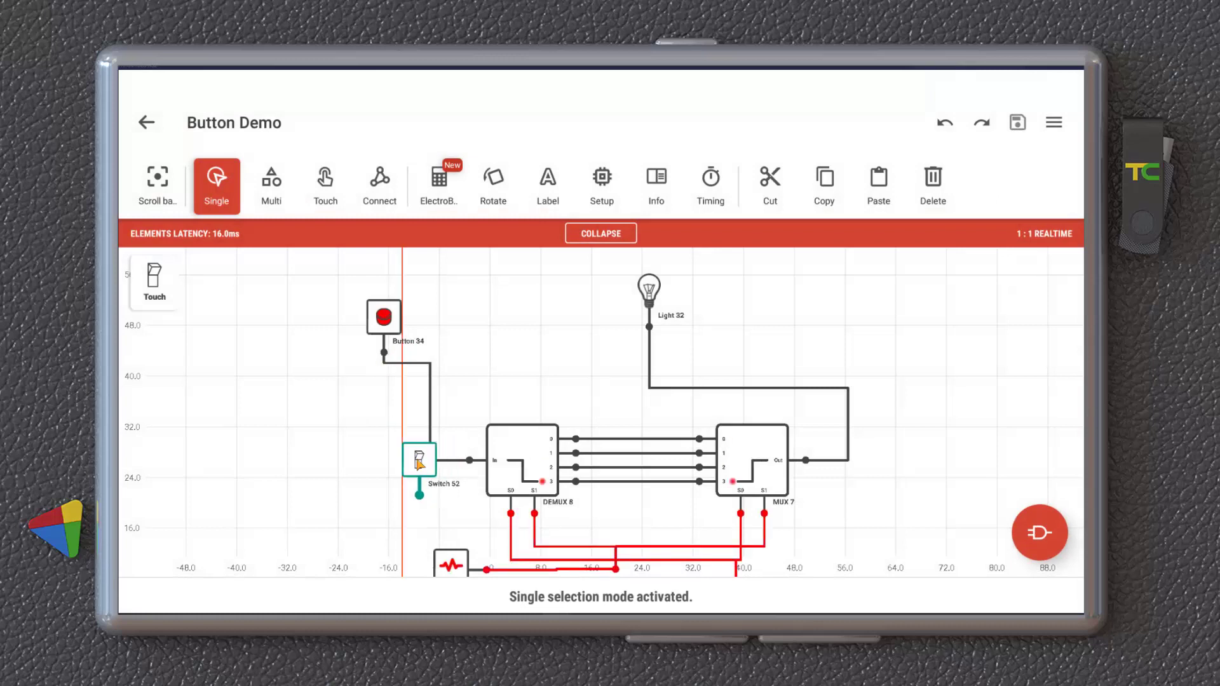
- Move Switch 52 left, turn it on, press Button 34, and enter Connect mode
left_click_drag(419, 459, 330, 410)
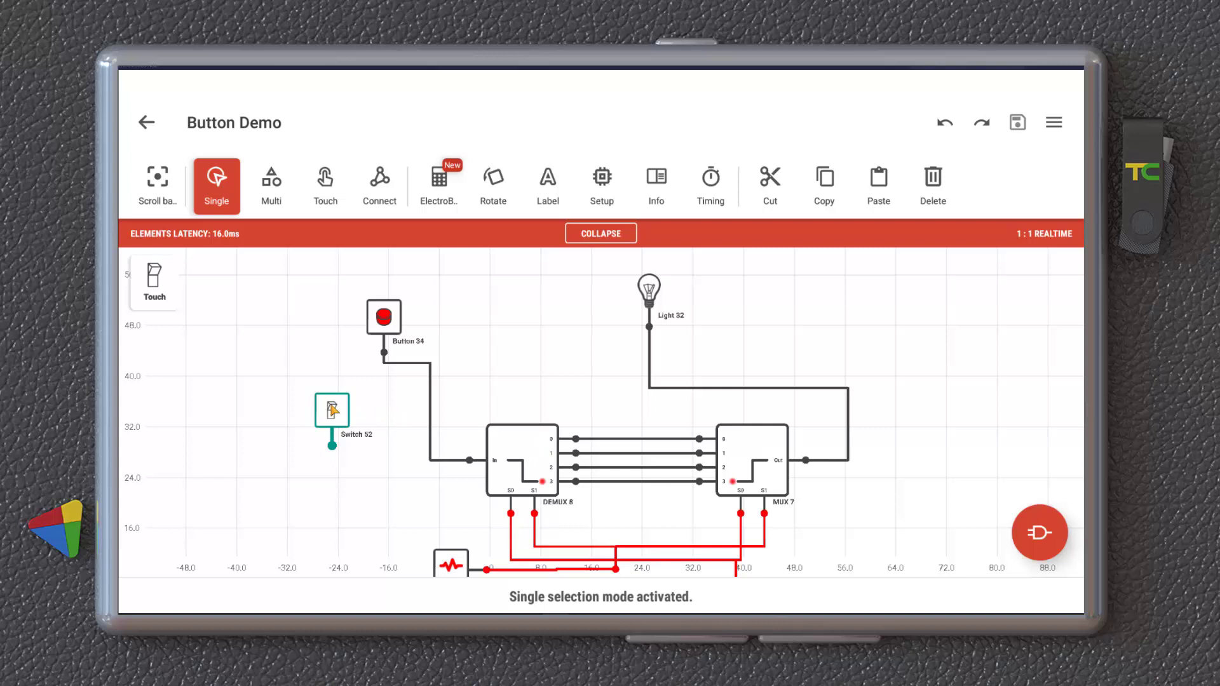
left_click(324, 179)
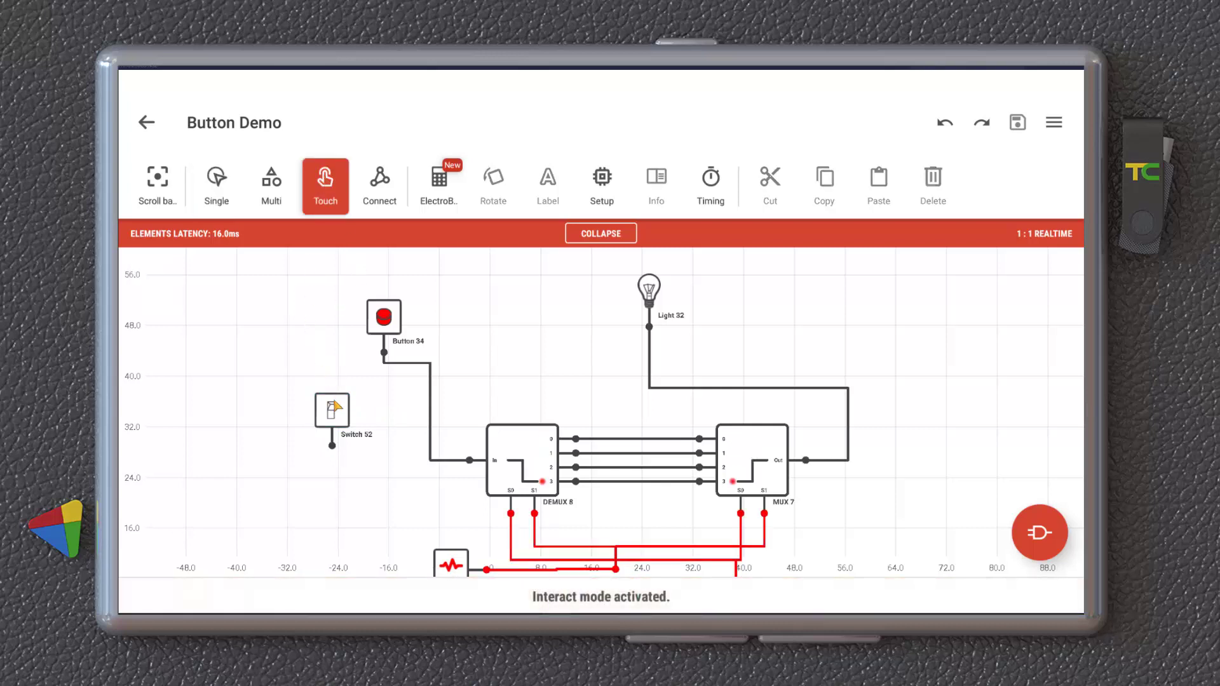
left_click(332, 410)
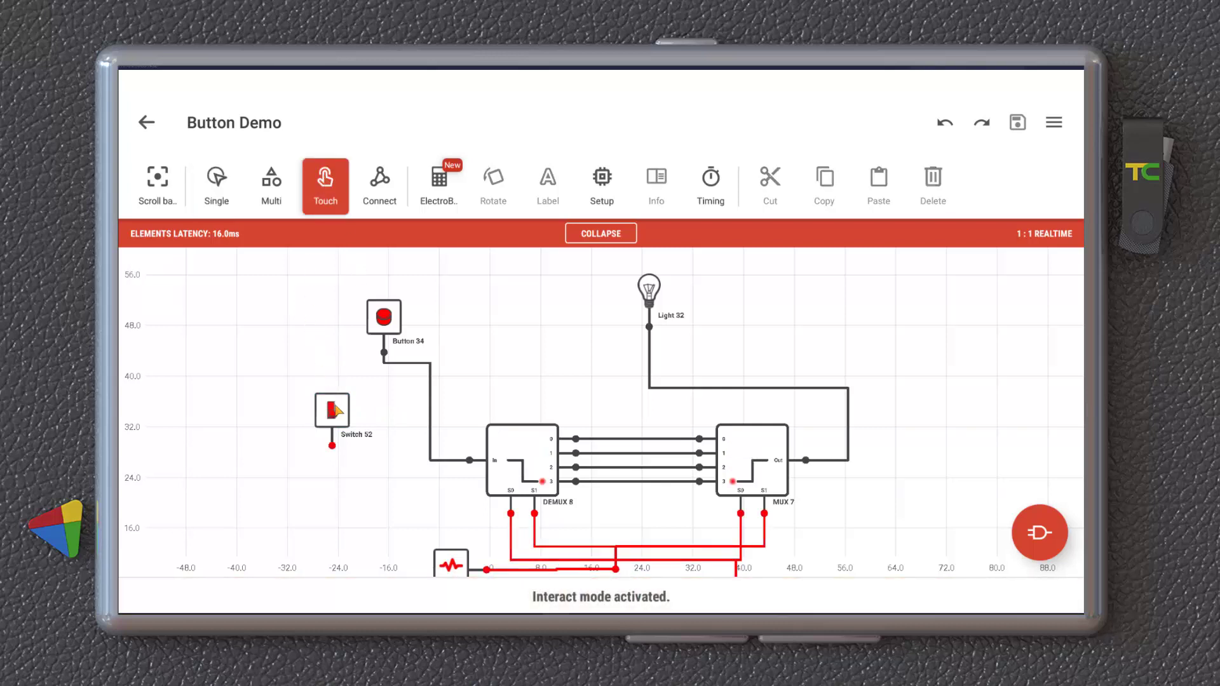
left_click(331, 409)
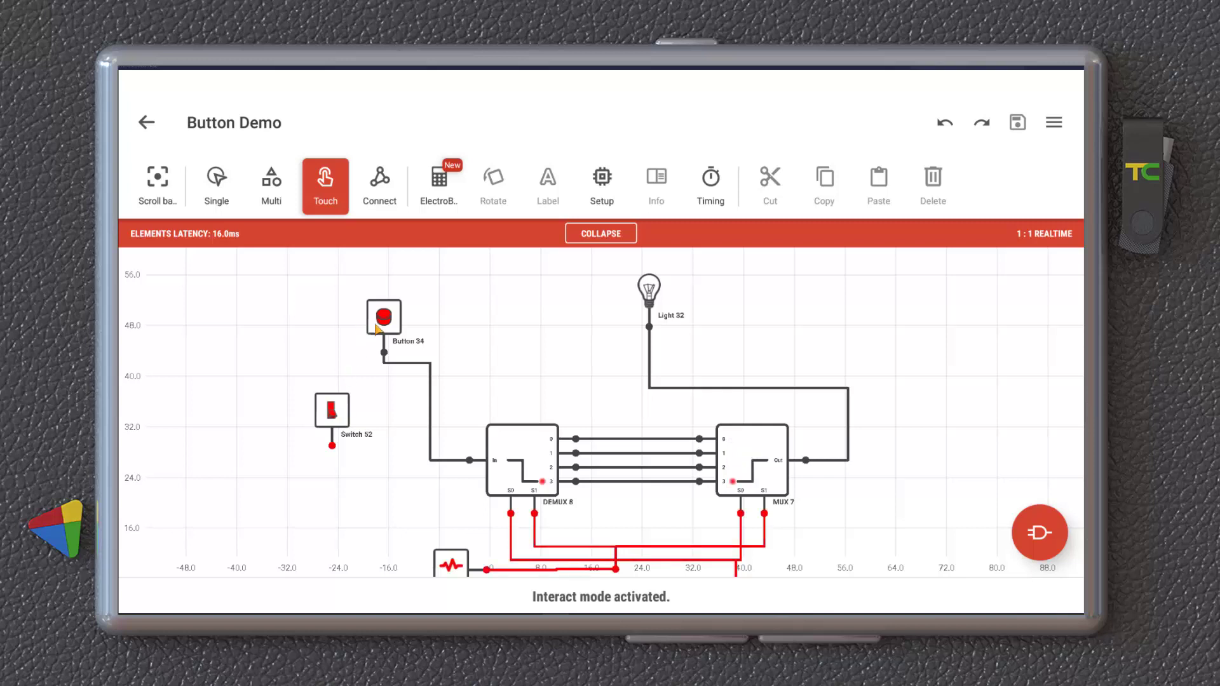
left_click(379, 185)
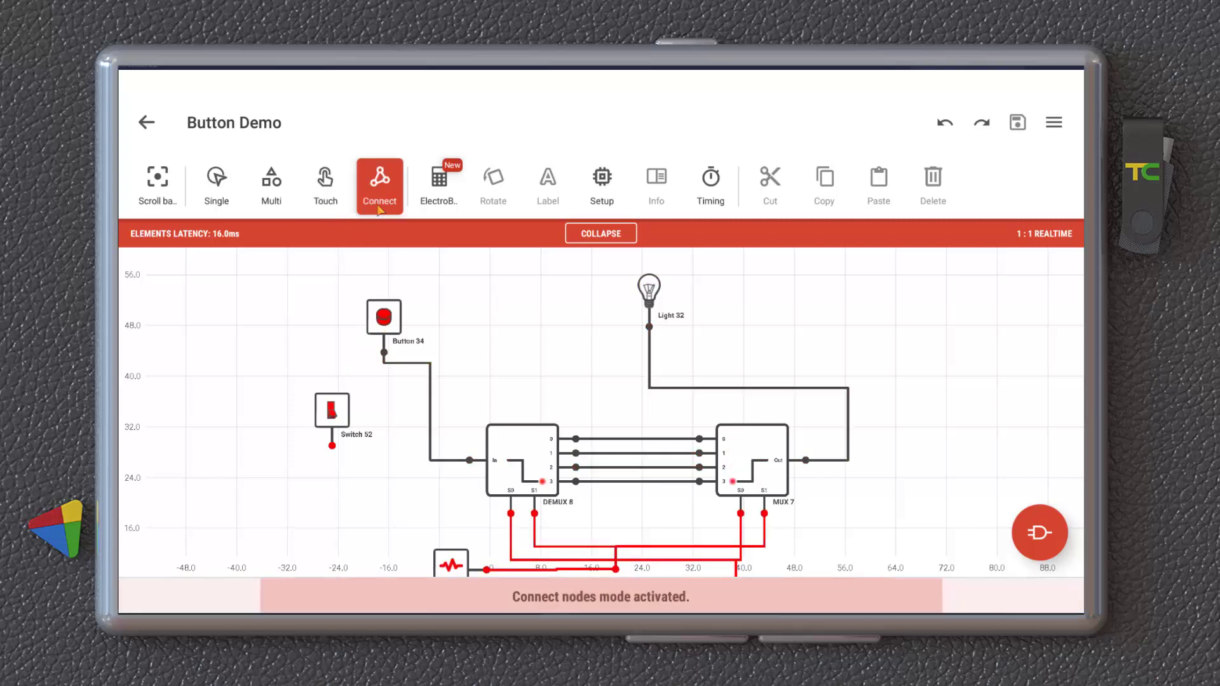
- Return to Single selection mode and close the ElectroBox promotion popup
left_click(216, 179)
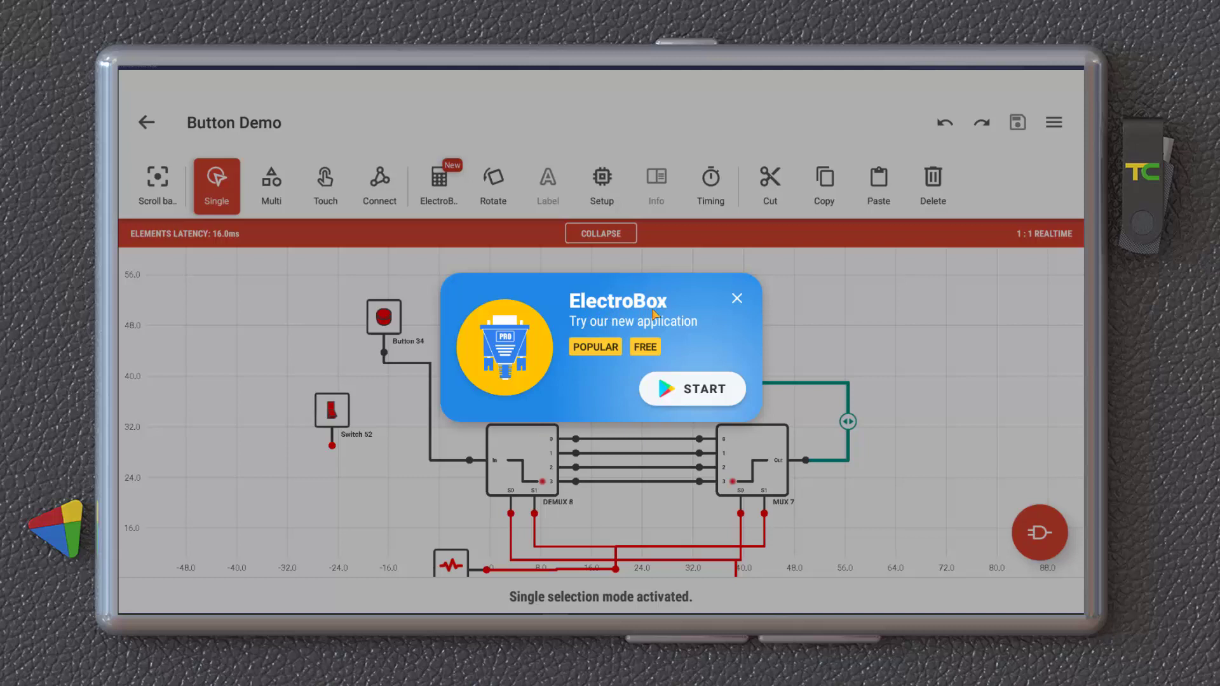
mouse_move(640, 389)
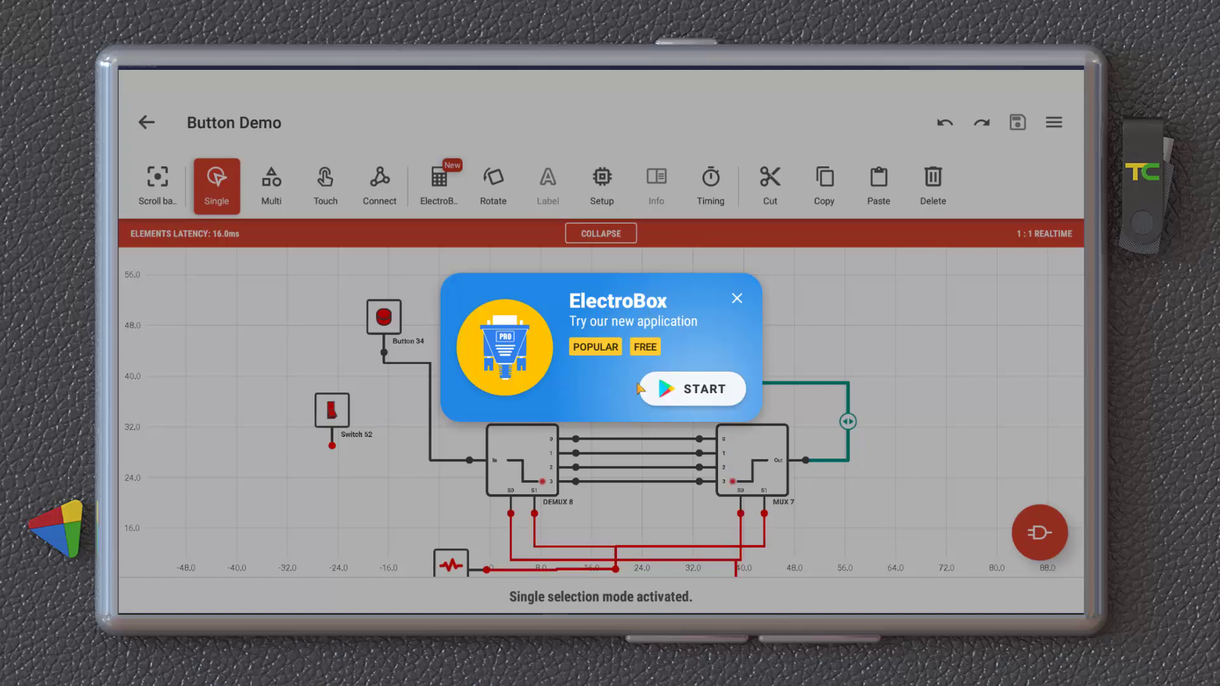
left_click(736, 298)
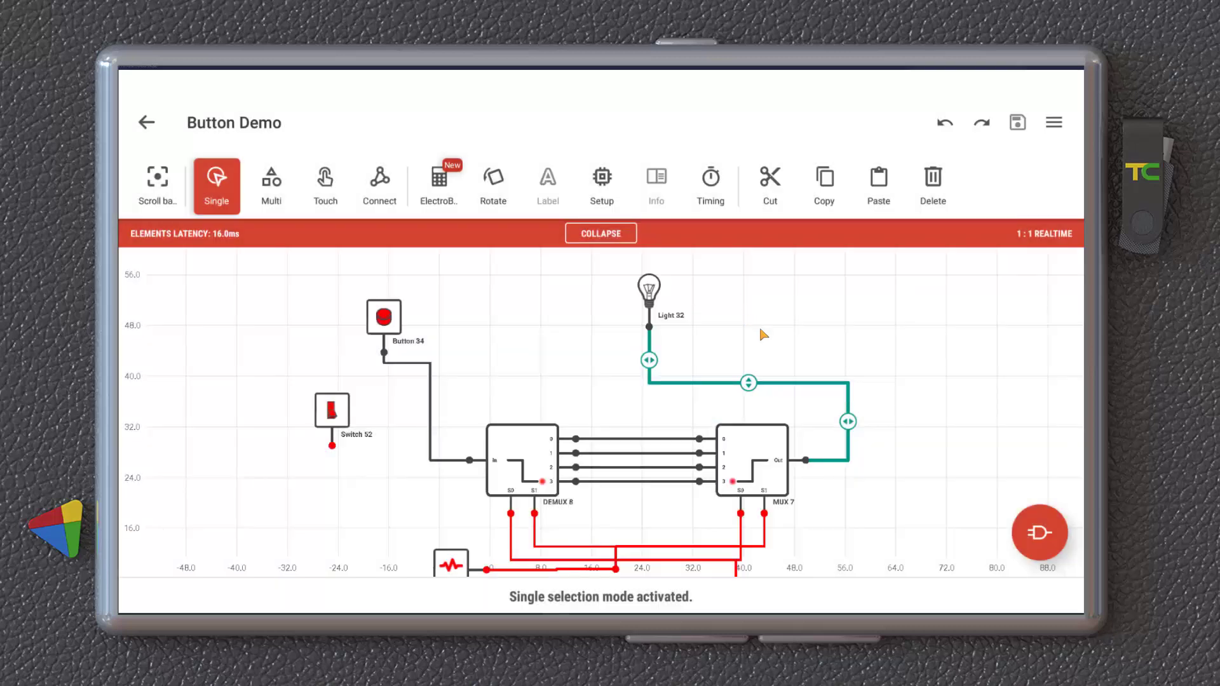
mouse_move(918, 545)
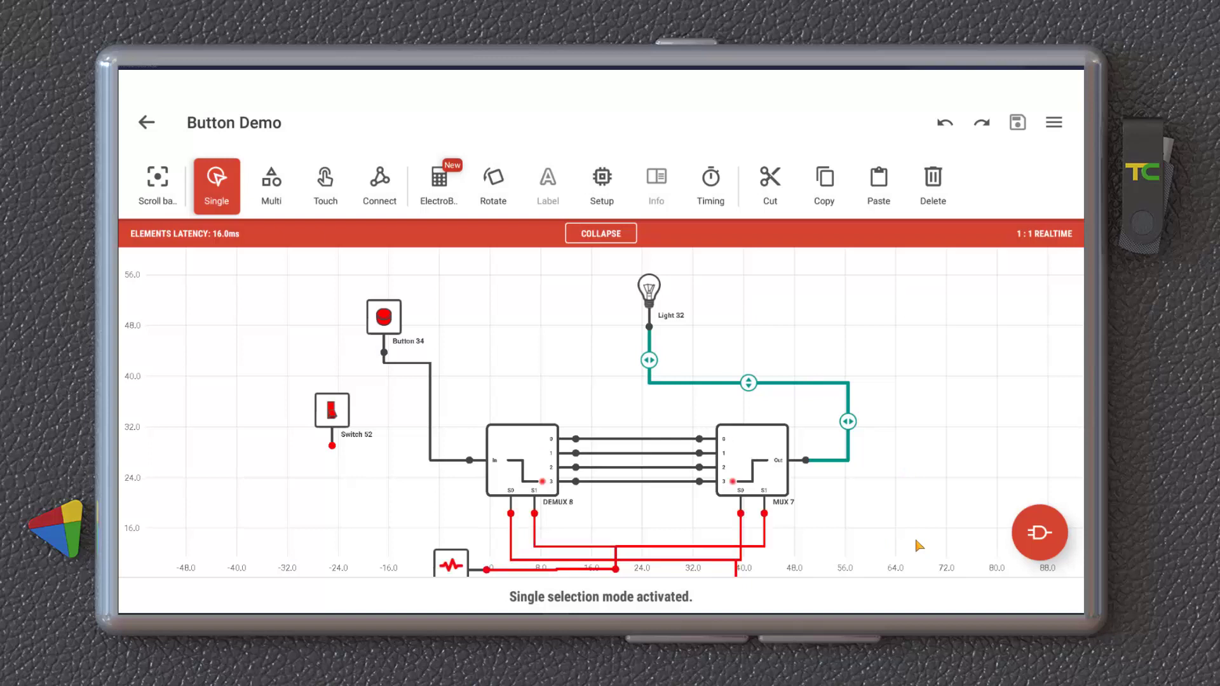
mouse_move(774, 472)
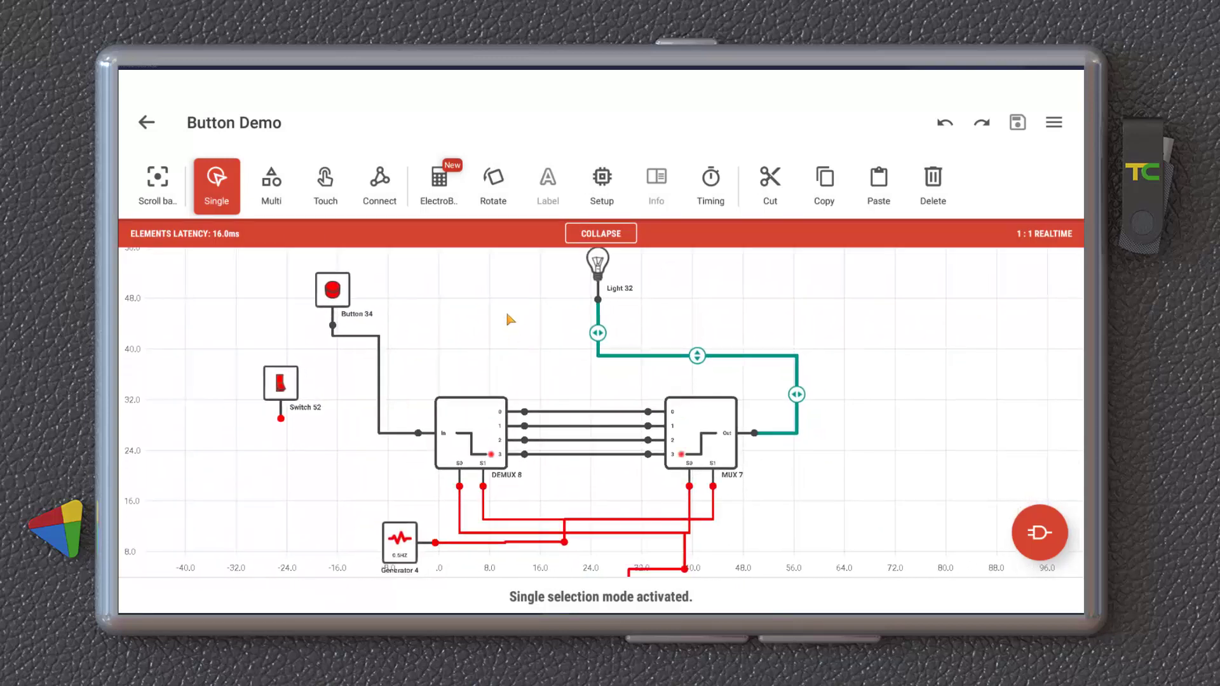
mouse_move(526, 336)
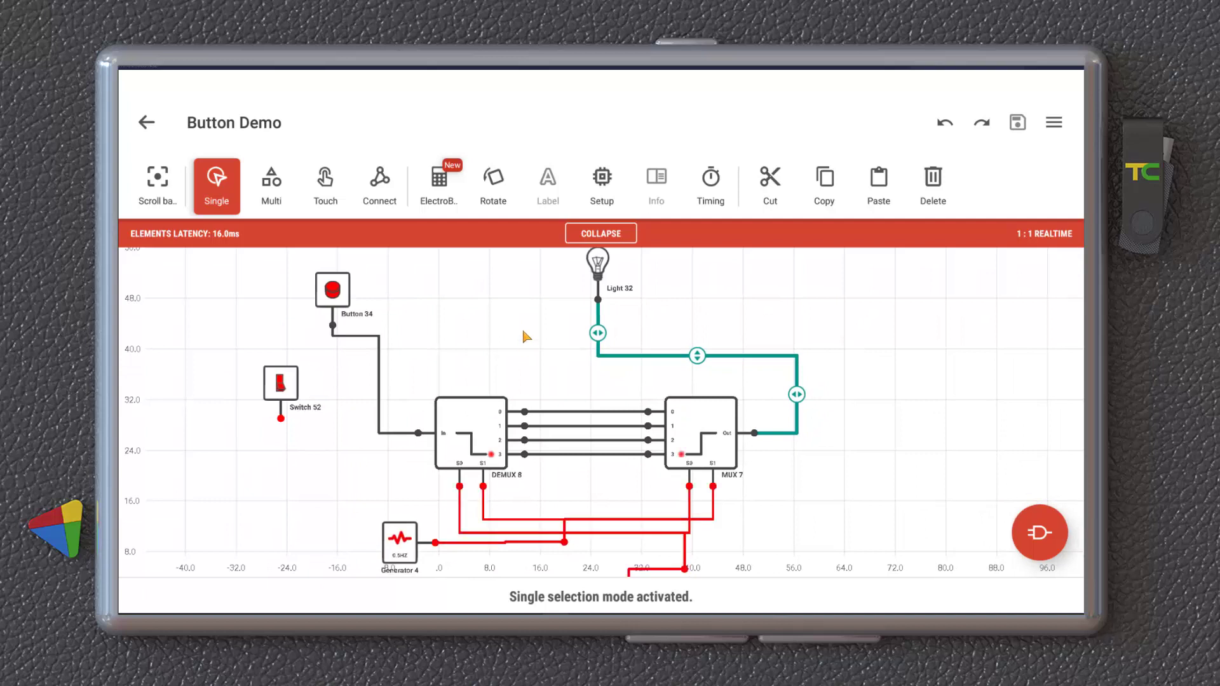
mouse_move(526, 322)
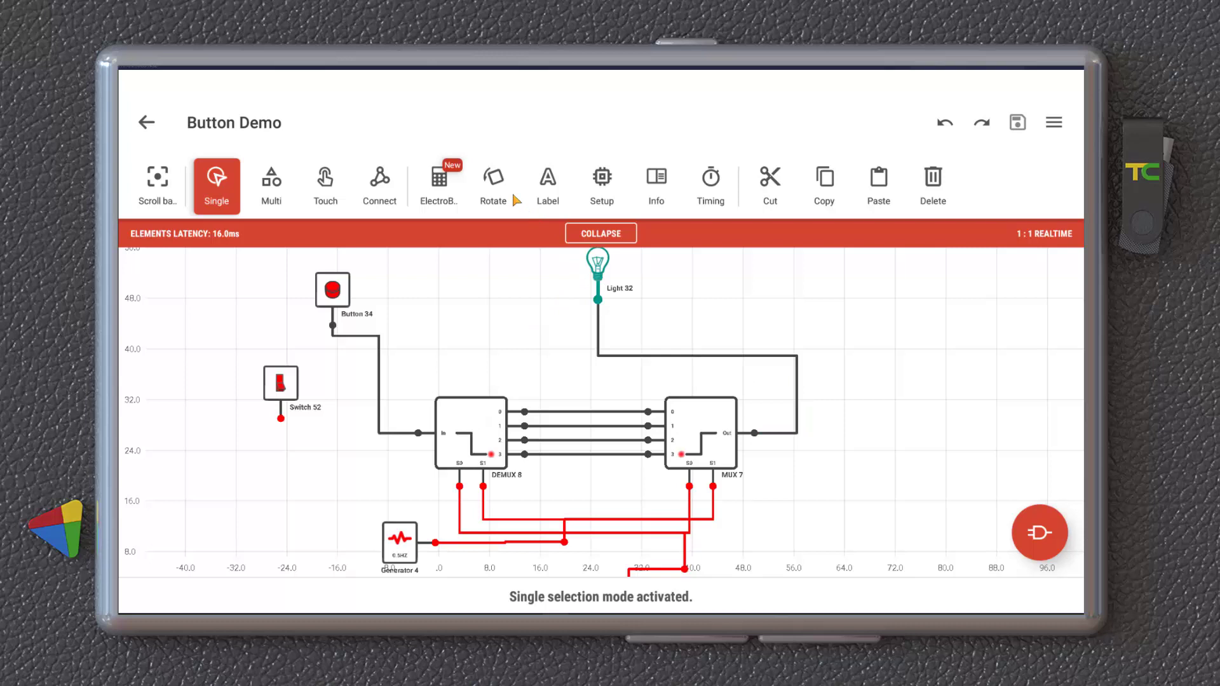
- Rotate Light 32 upside down and cancel the rename, keeping its label
left_click(492, 177)
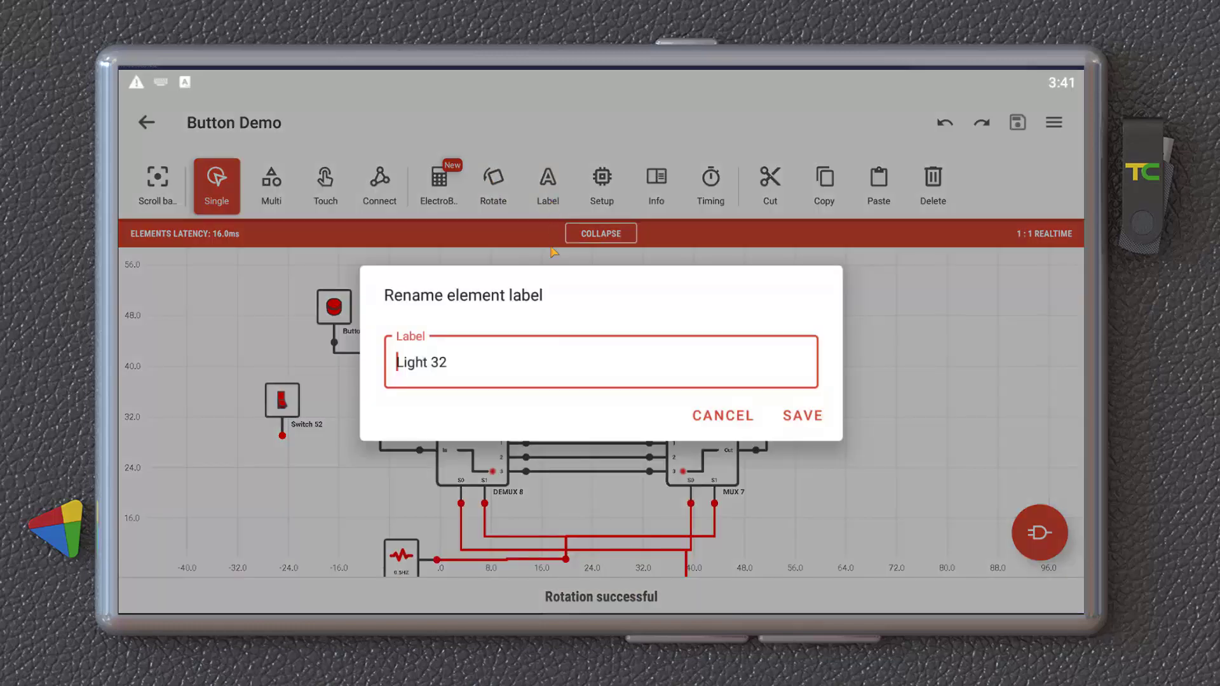
left_click(803, 415)
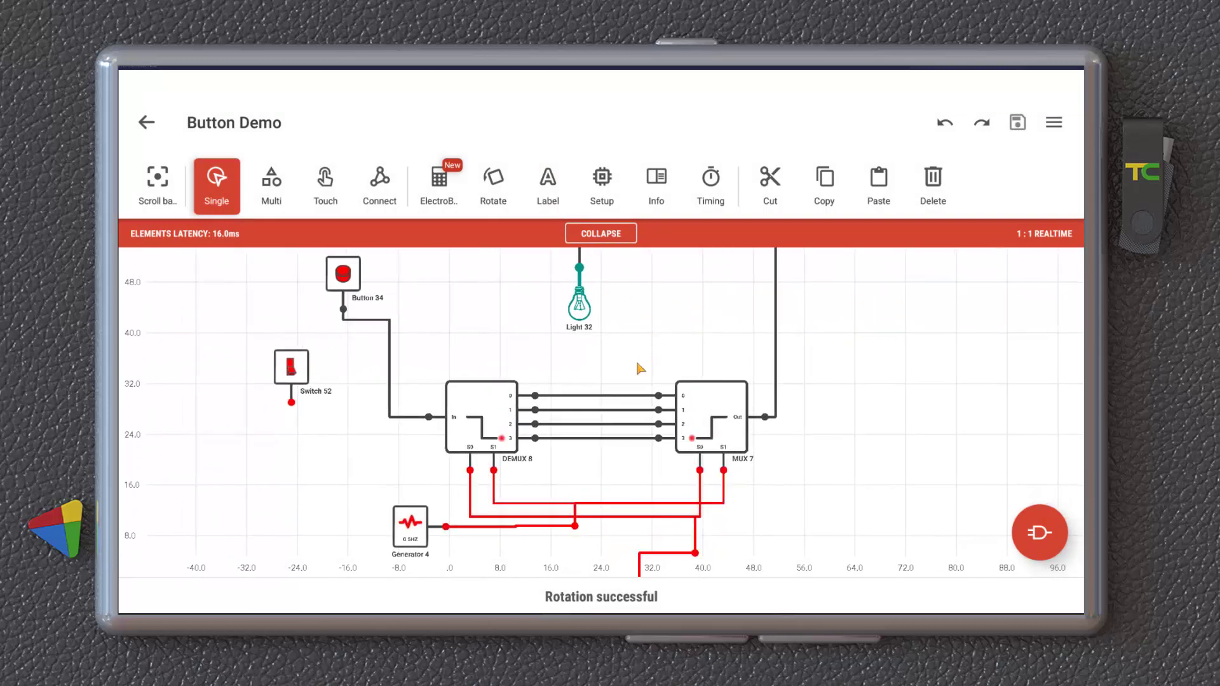
scroll("down", 3)
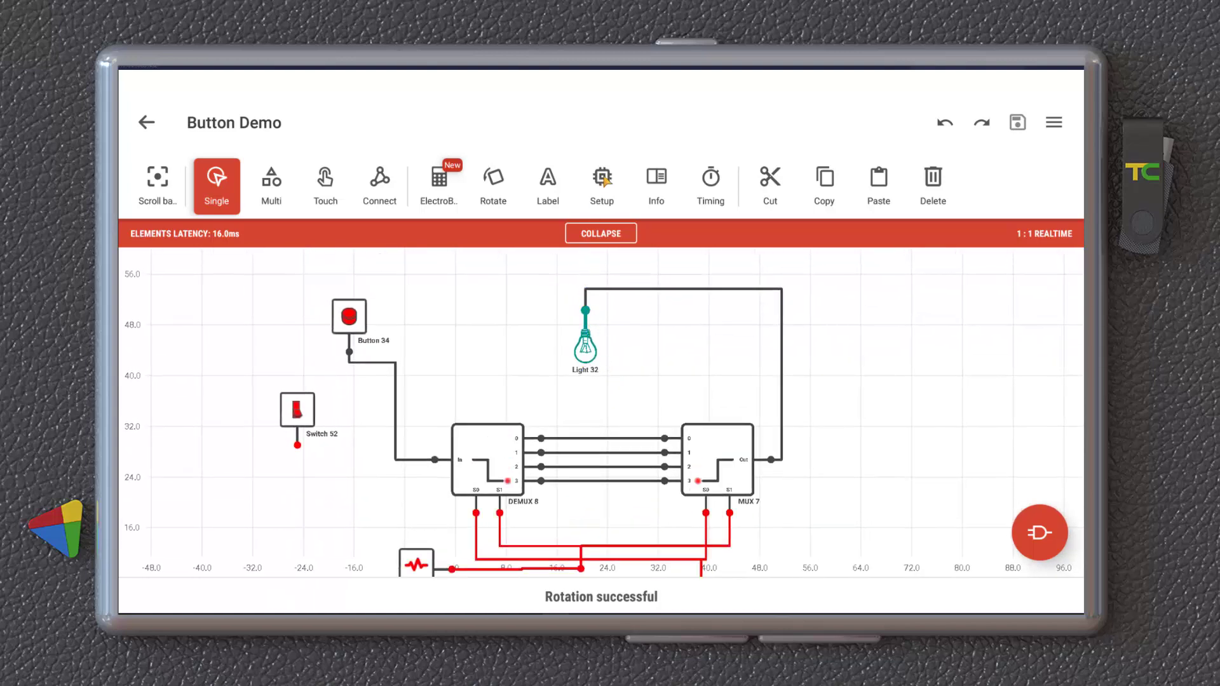
left_click(601, 180)
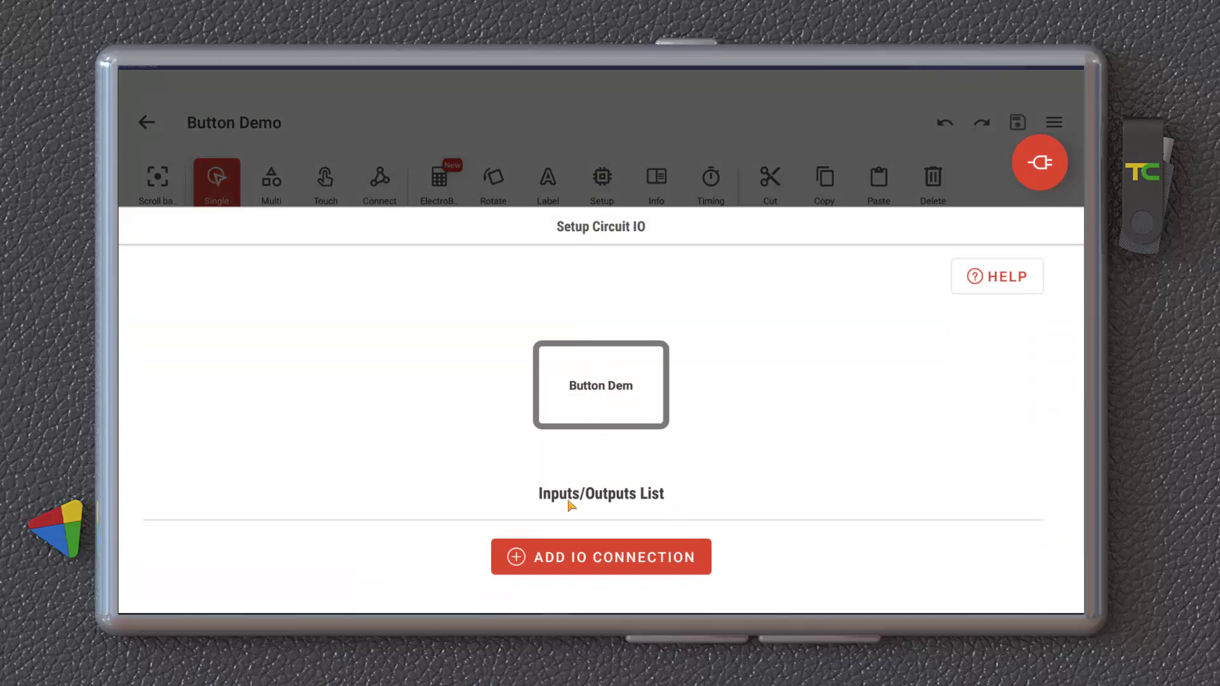
mouse_move(790, 337)
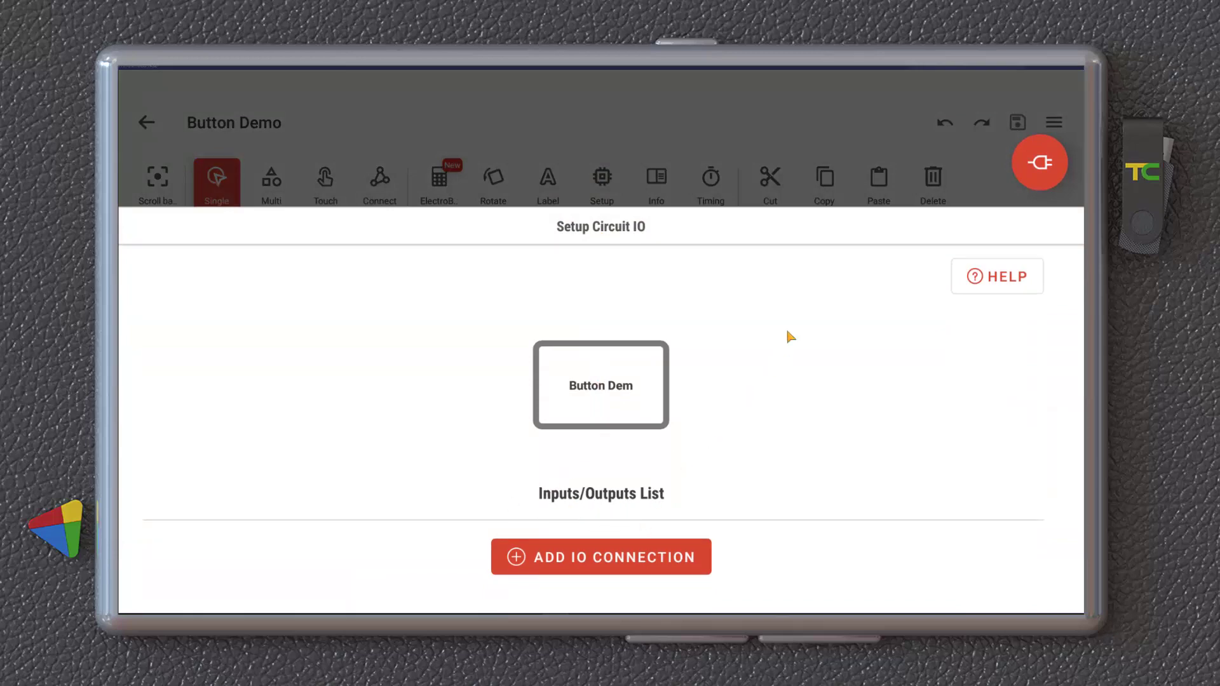
left_click(217, 180)
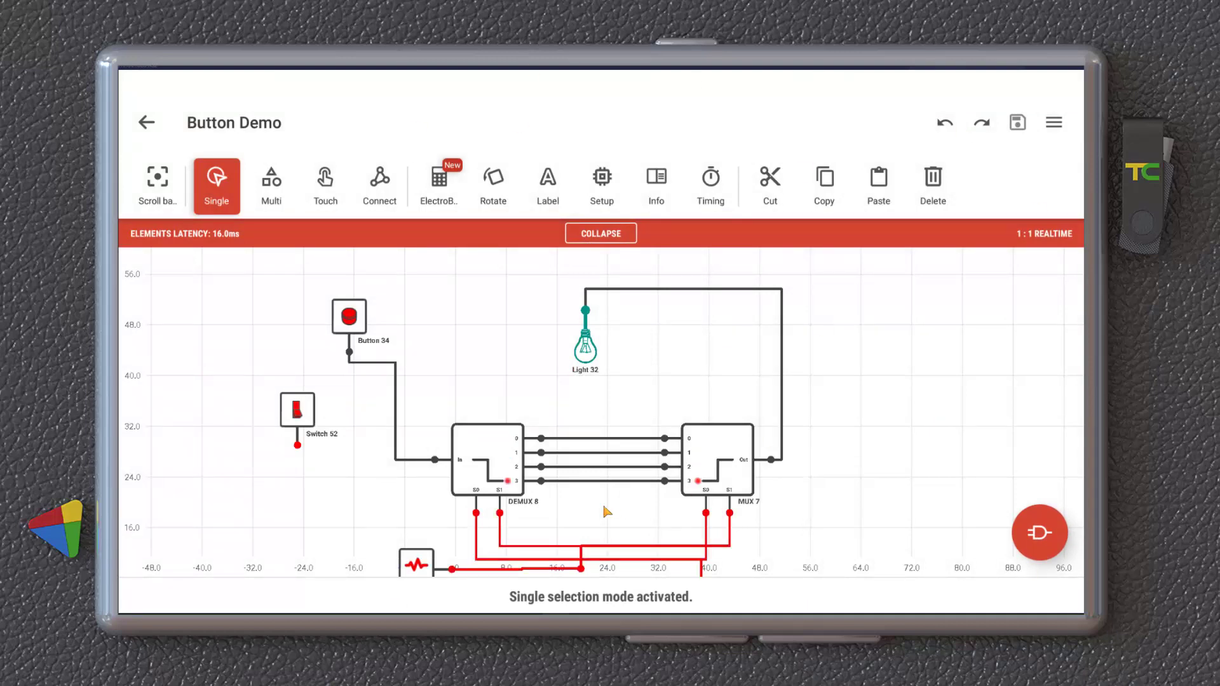
mouse_move(666, 181)
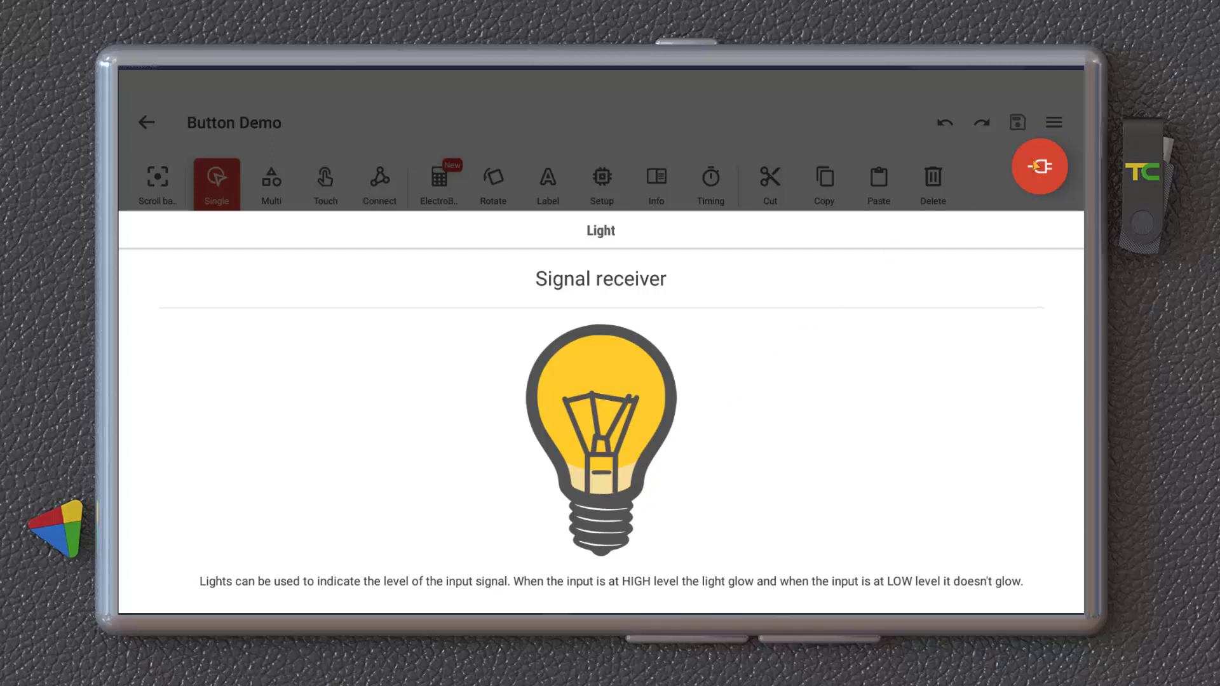
left_click(216, 179)
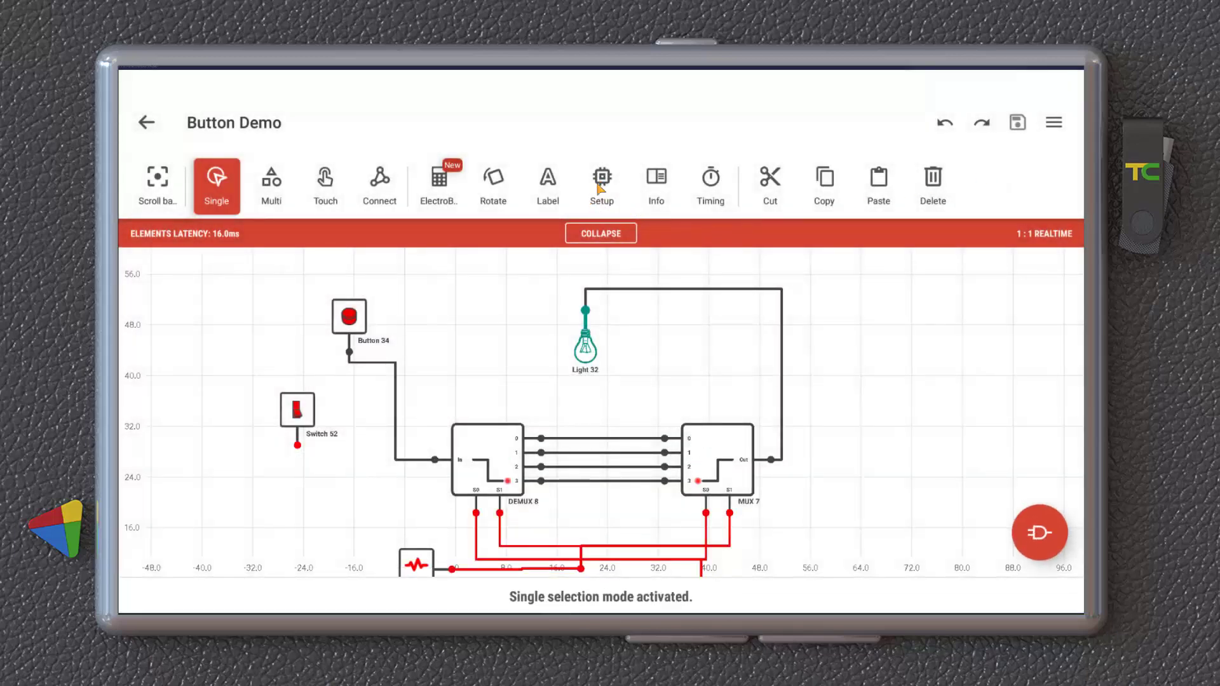
left_click(715, 457)
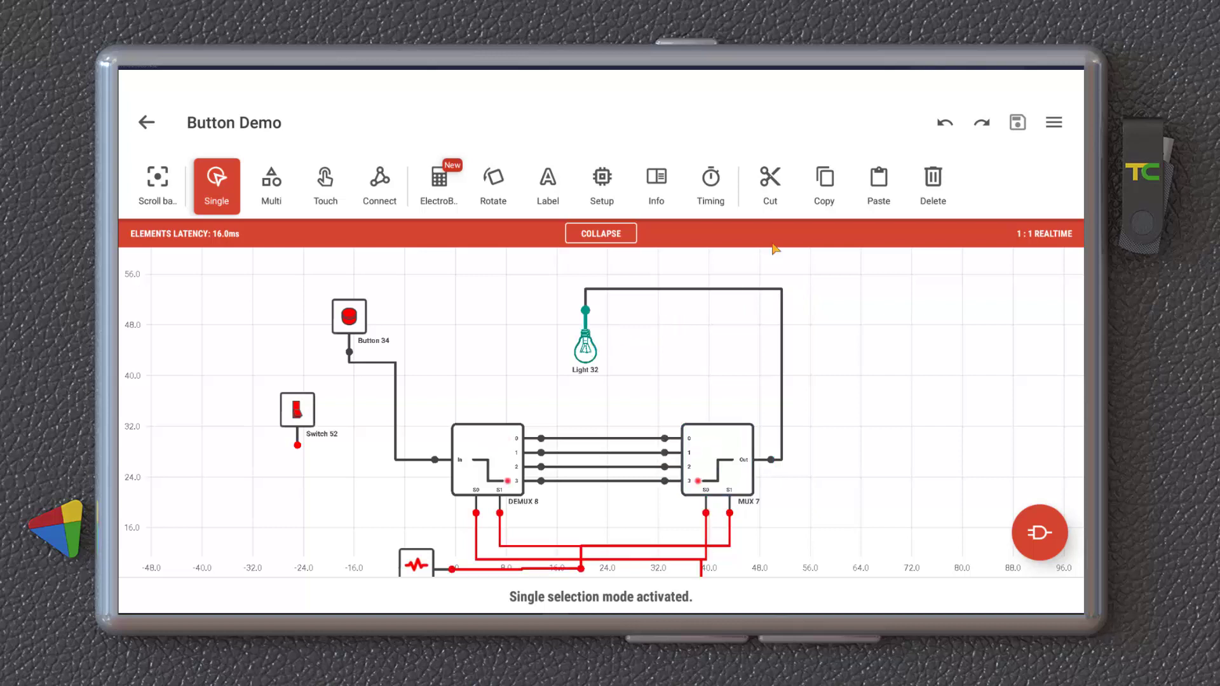
- Copy and paste Light 32 as Light 53, delete Light 53, and open the options menu
left_click(824, 175)
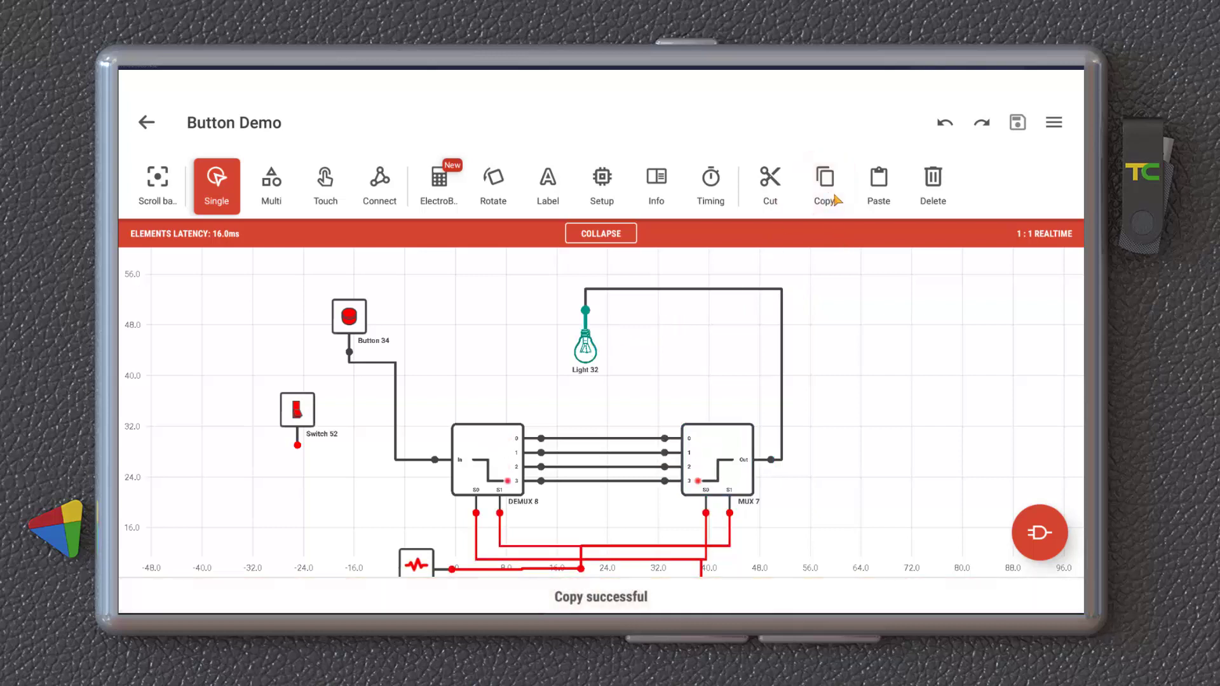
left_click(878, 176)
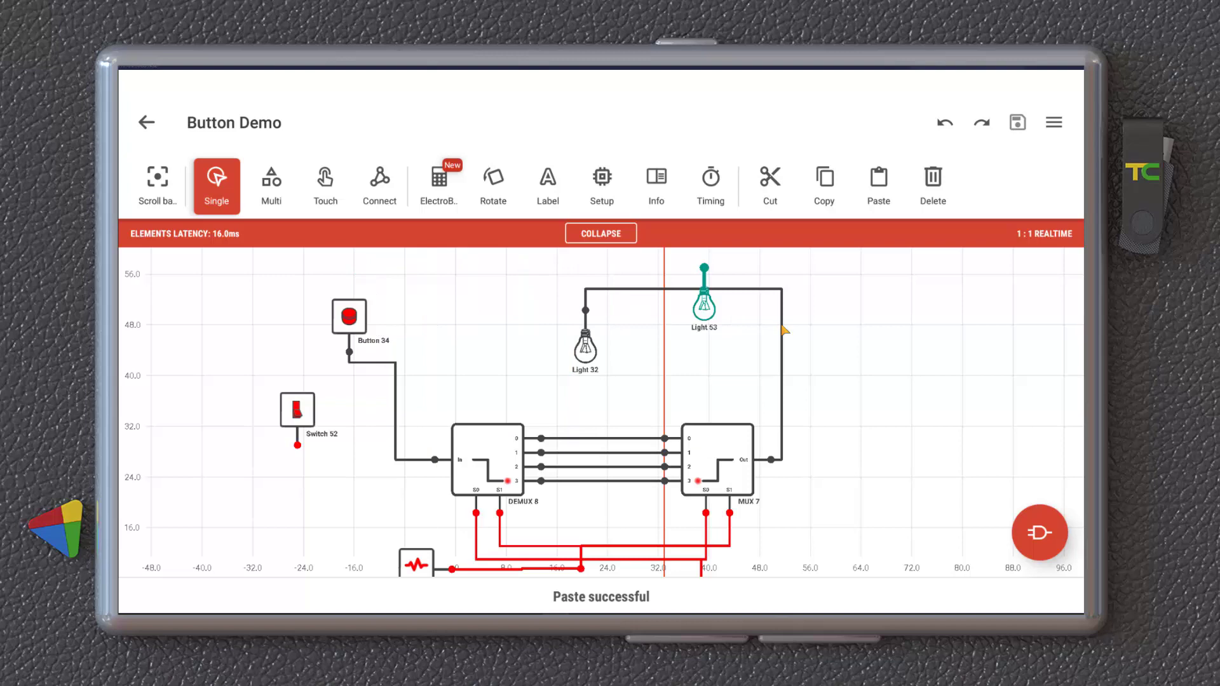
left_click(932, 175)
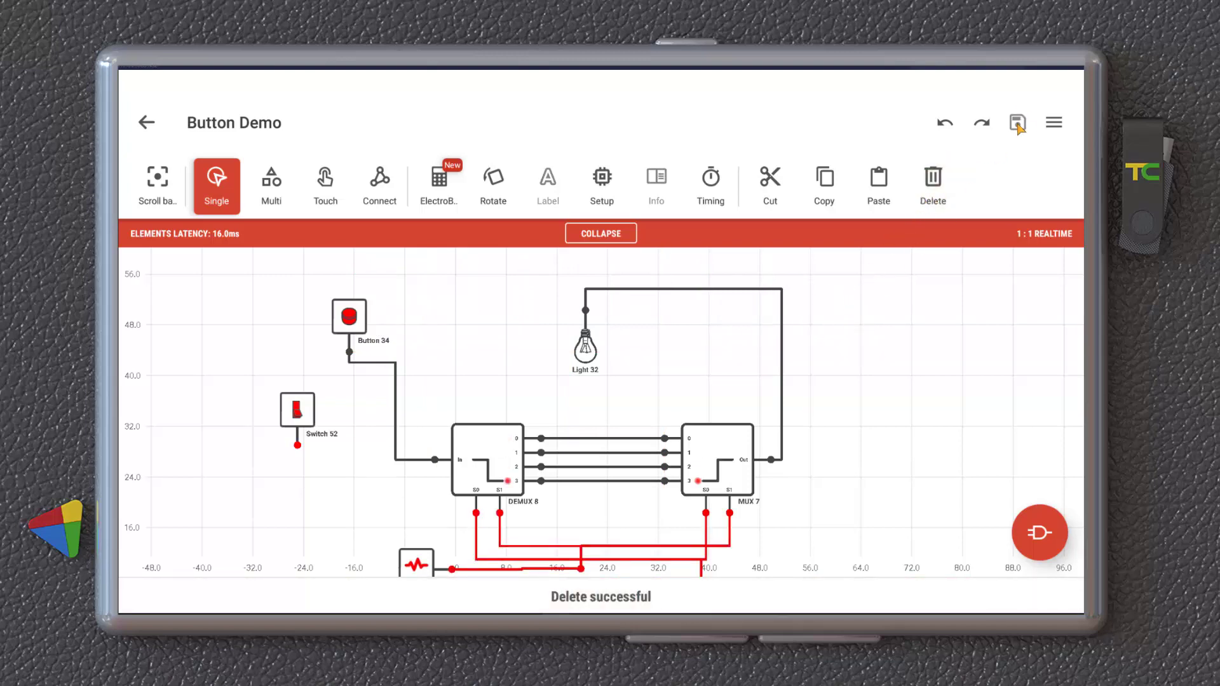
left_click(1054, 122)
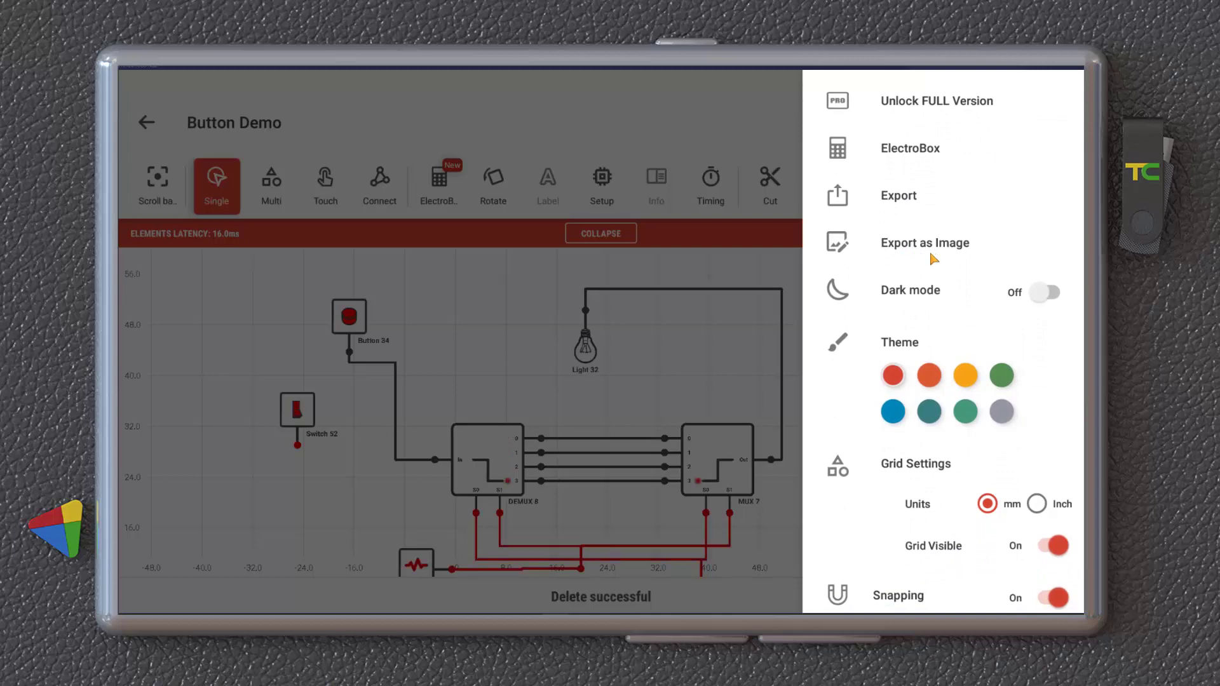
- Enable dark mode, toggle the grid off and on, and toggle element labels off and on
left_click(1045, 292)
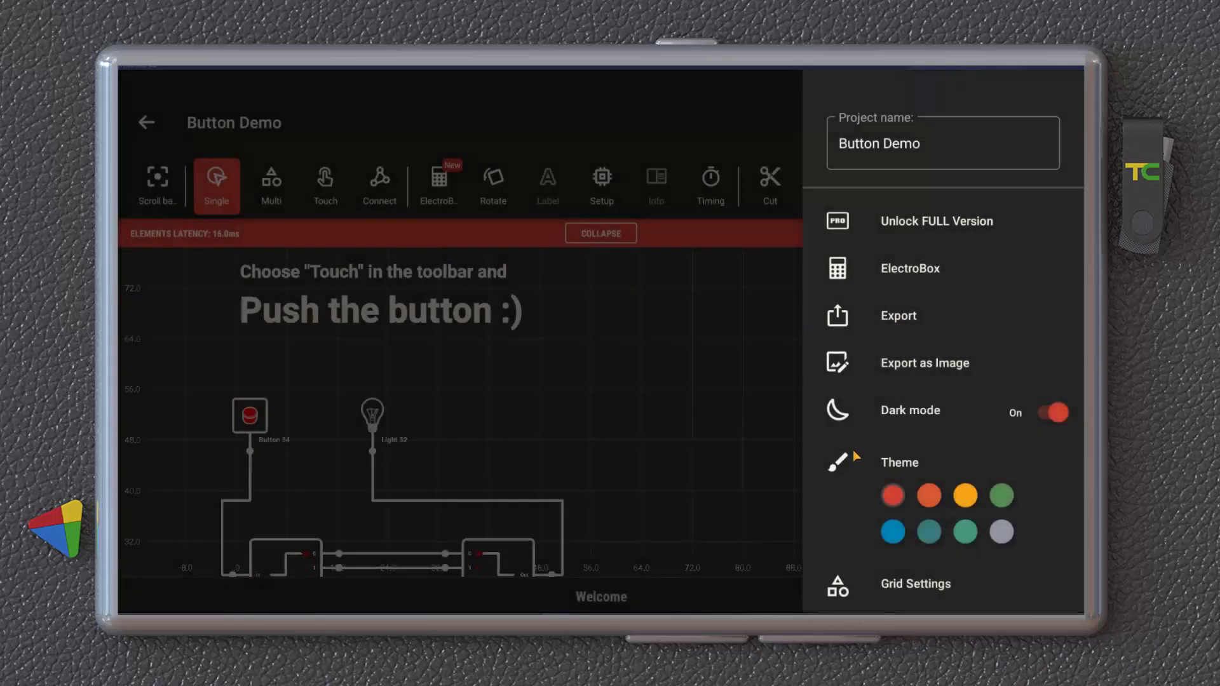
scroll("down", 3)
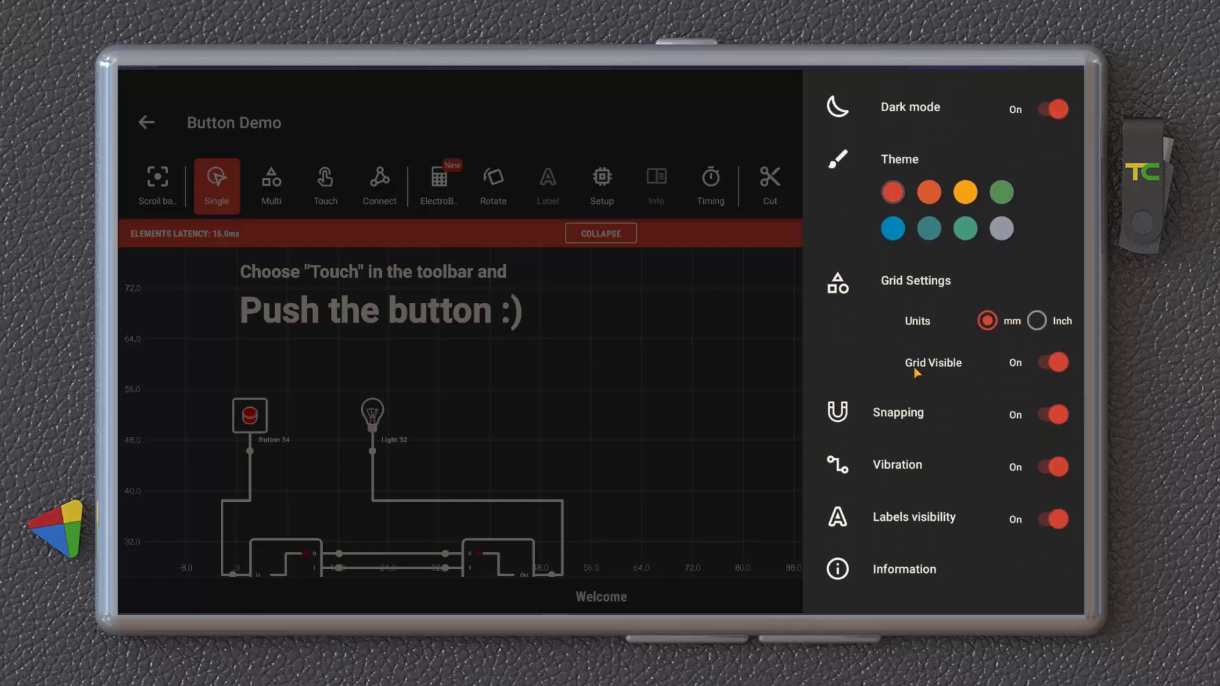
left_click(1050, 361)
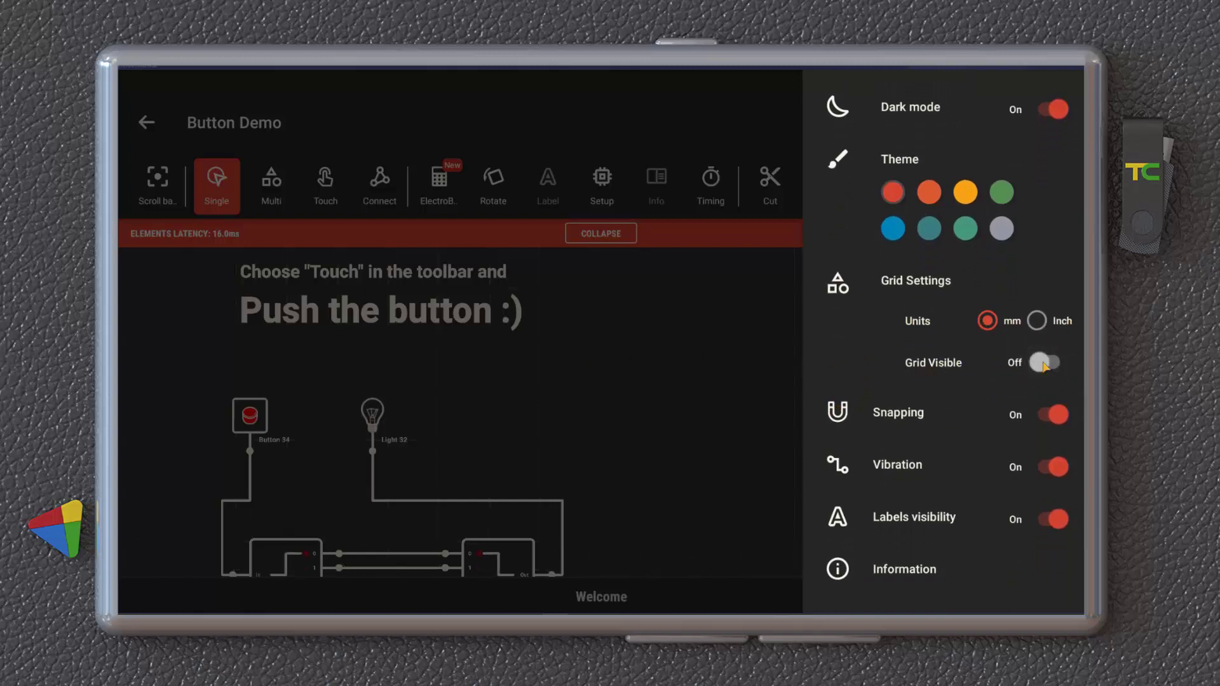
left_click(1050, 361)
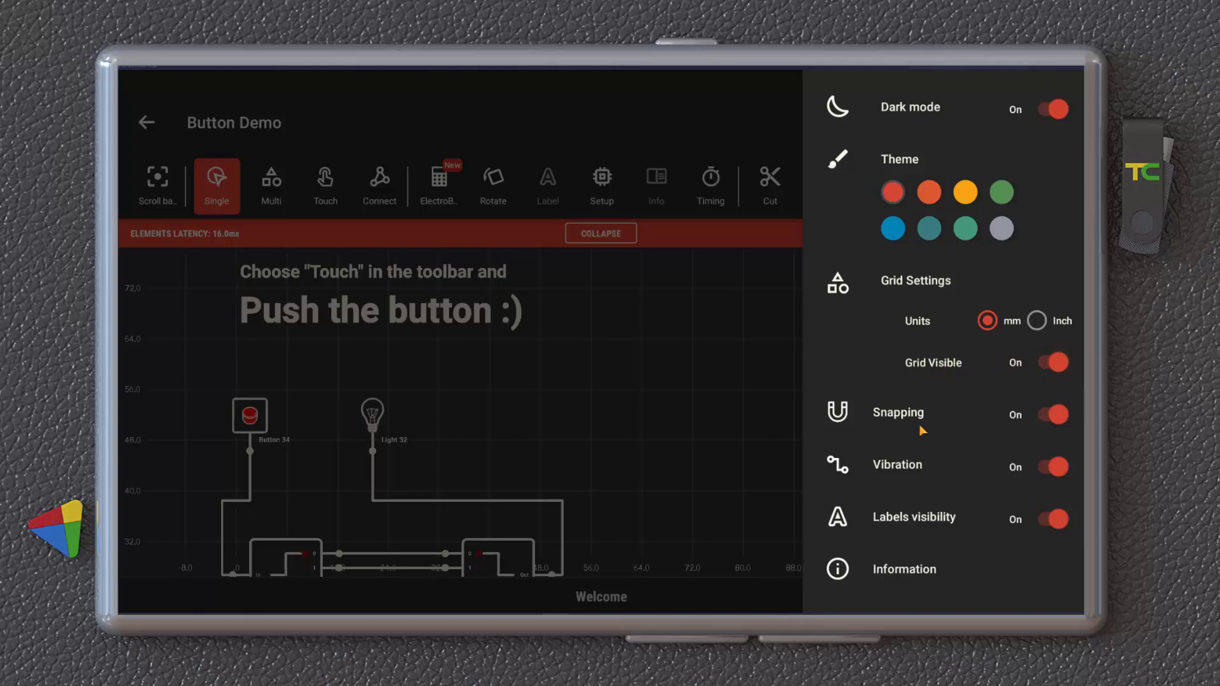
mouse_move(813, 514)
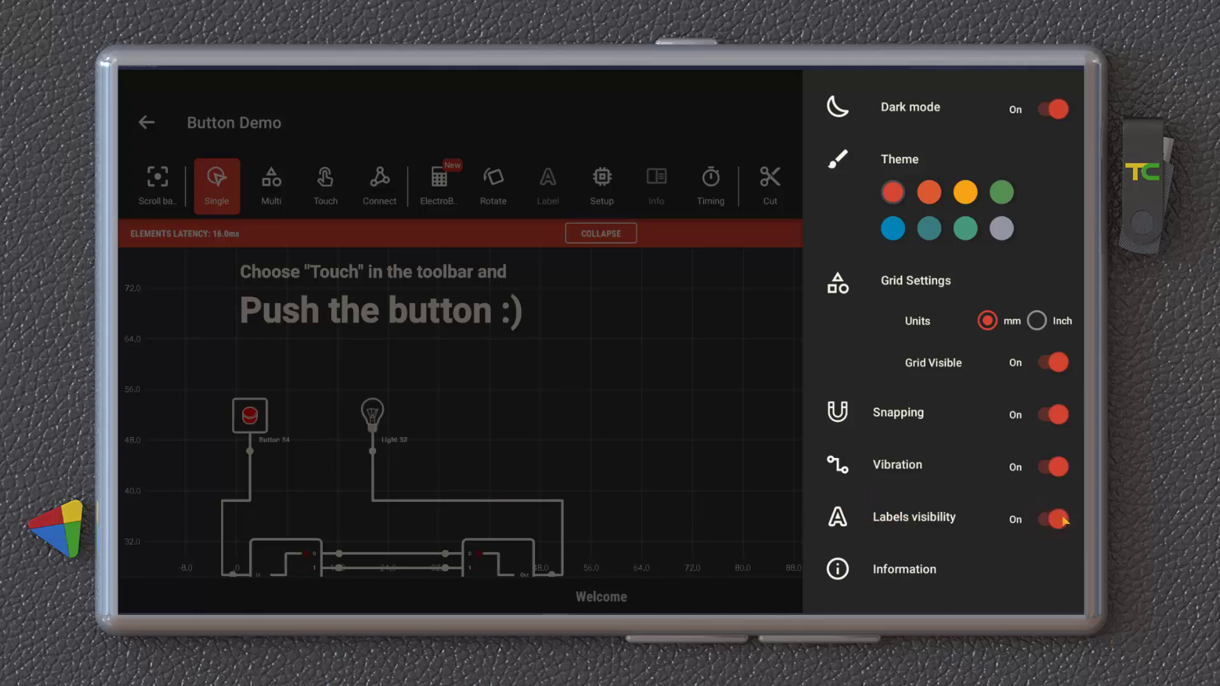
left_click(1051, 519)
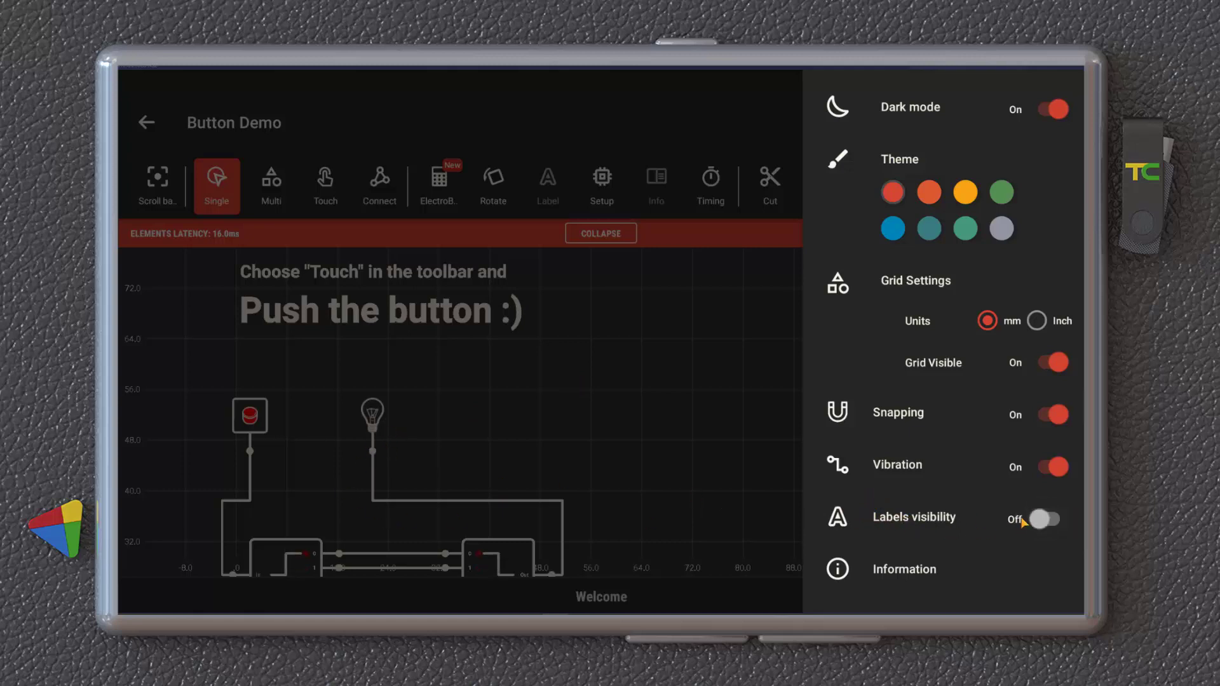
left_click(1050, 520)
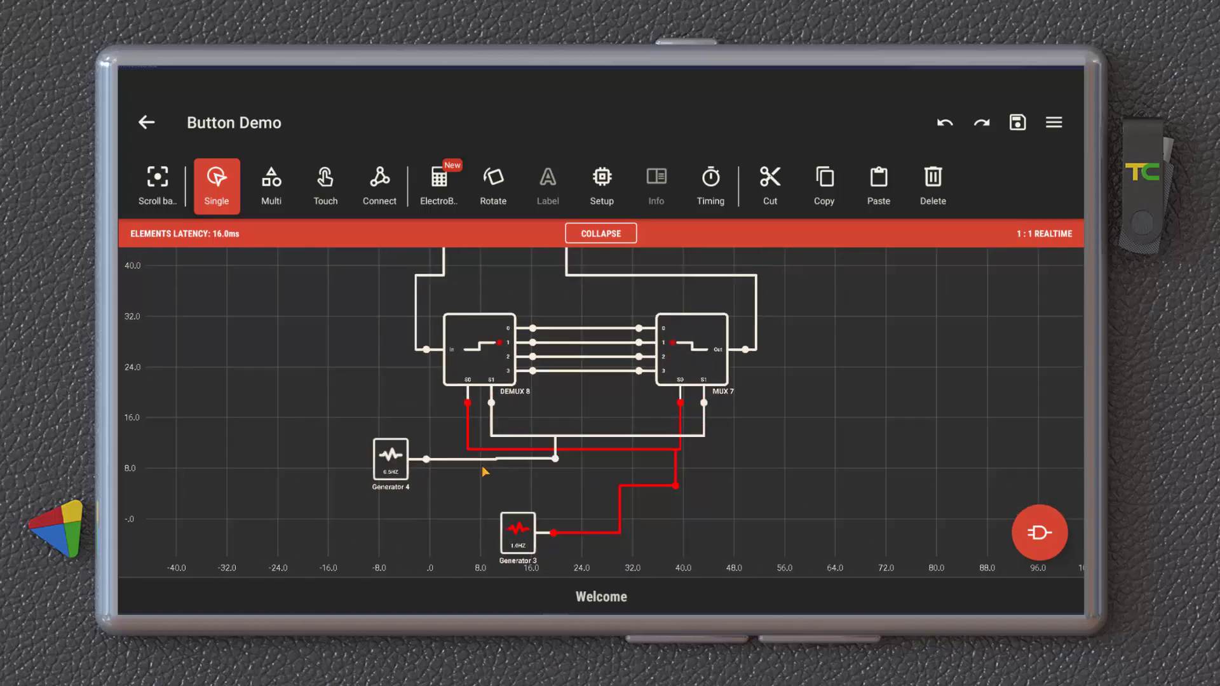
- Leave the circuit for the home screen and view the Explore selection modes tutorial
left_click(147, 122)
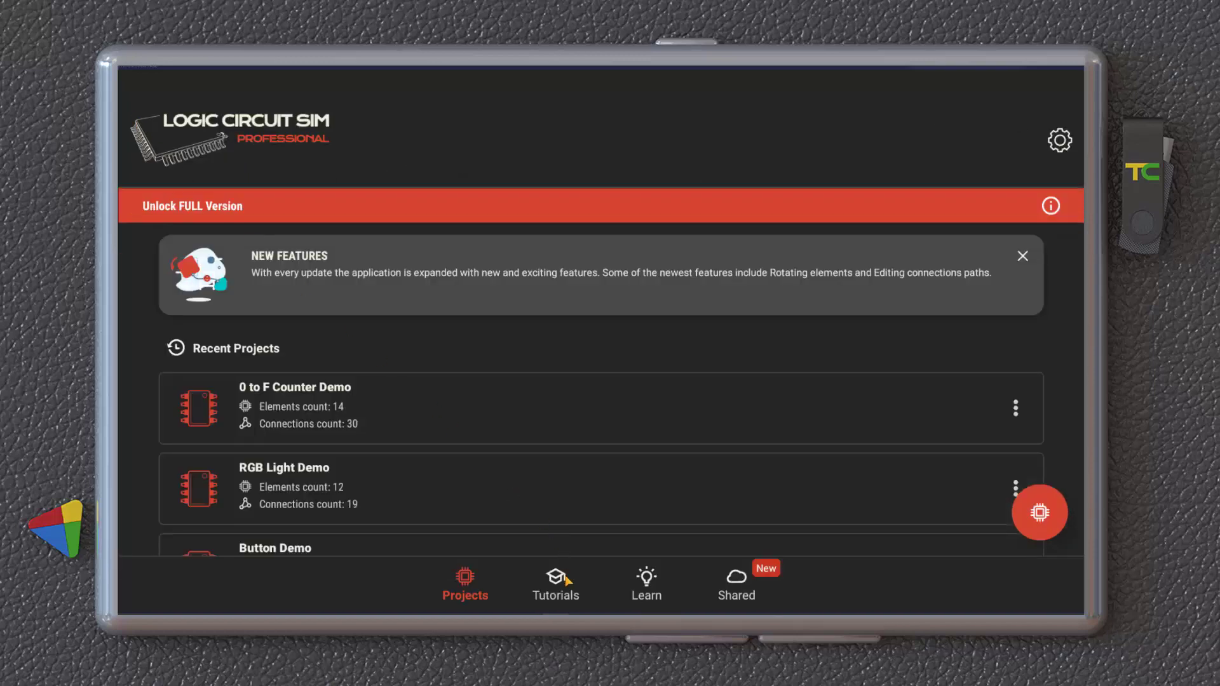
left_click(555, 584)
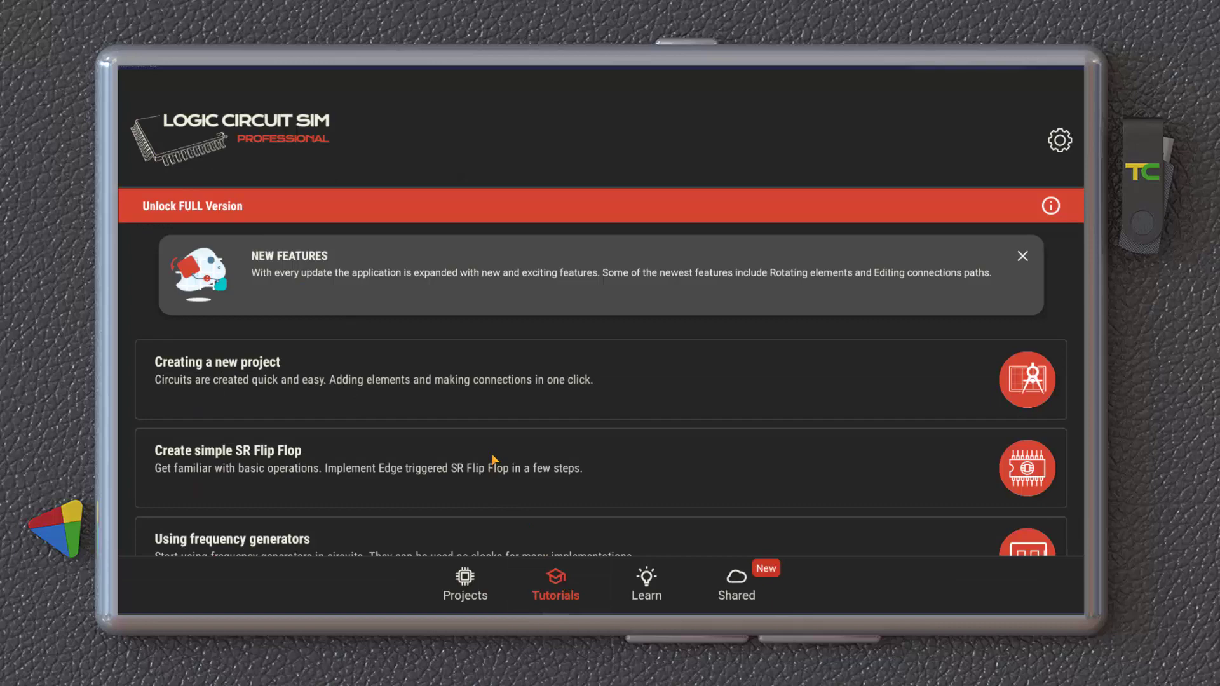
scroll("down", 3)
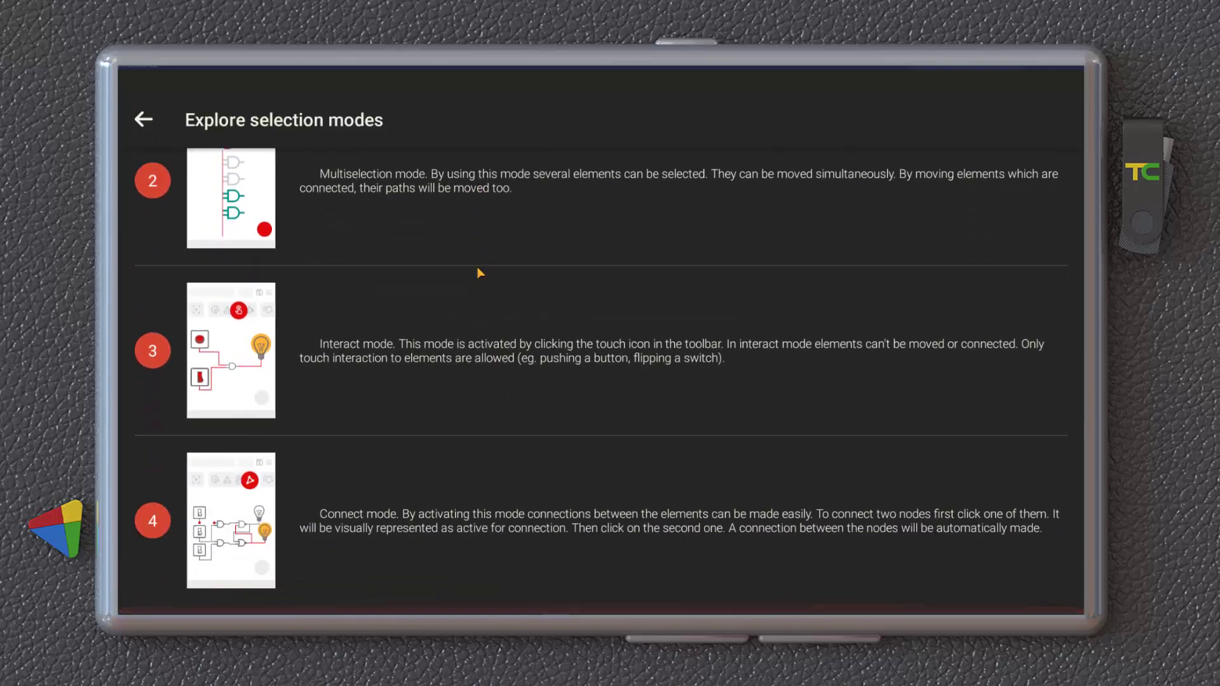
left_click(143, 120)
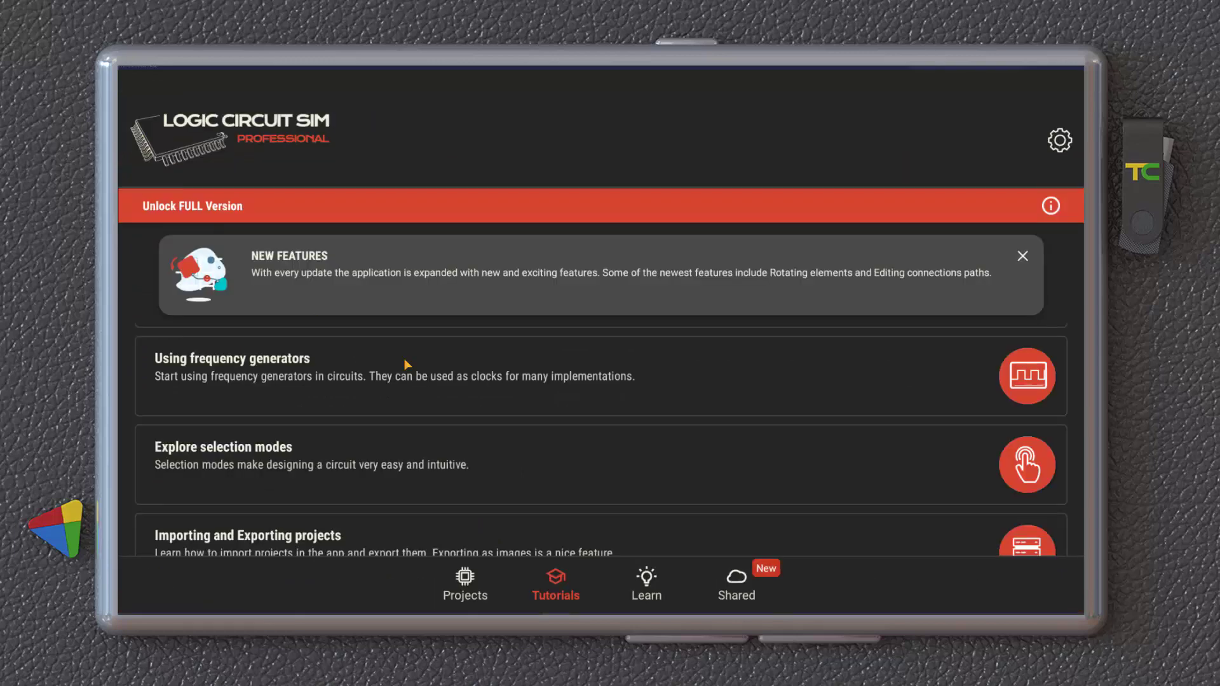
- Browse the Learn element reference, expand Integrated Circuit, and dismiss the New Features banner
left_click(645, 583)
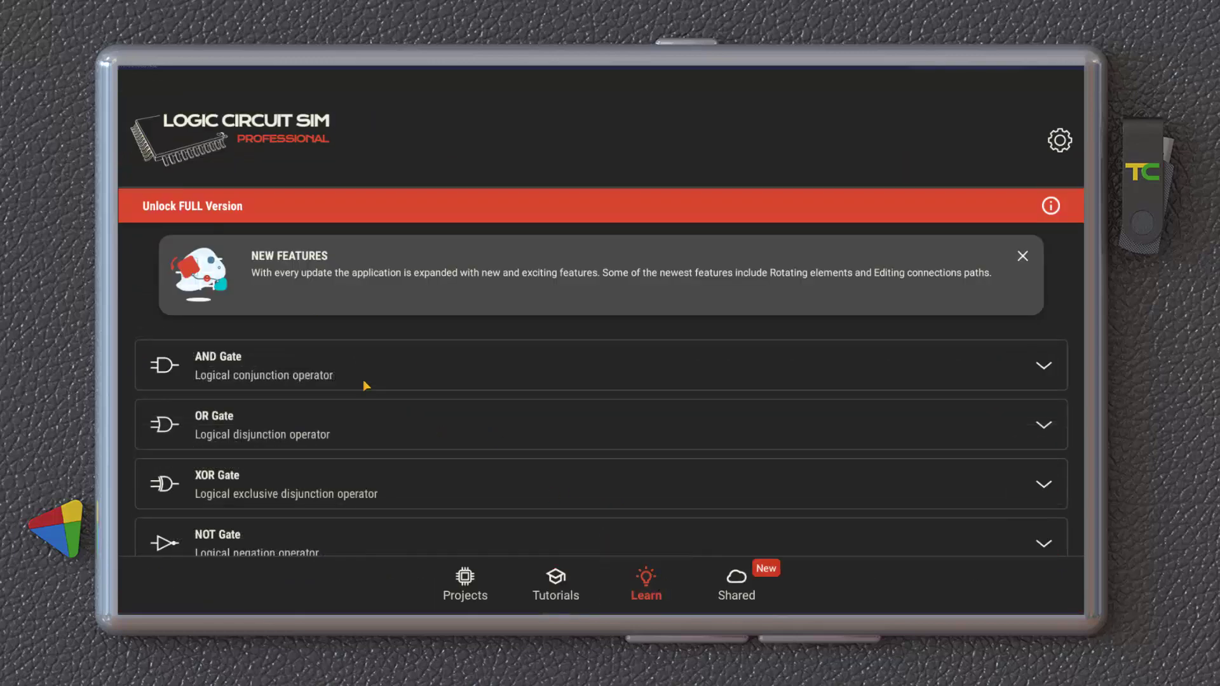
mouse_move(374, 450)
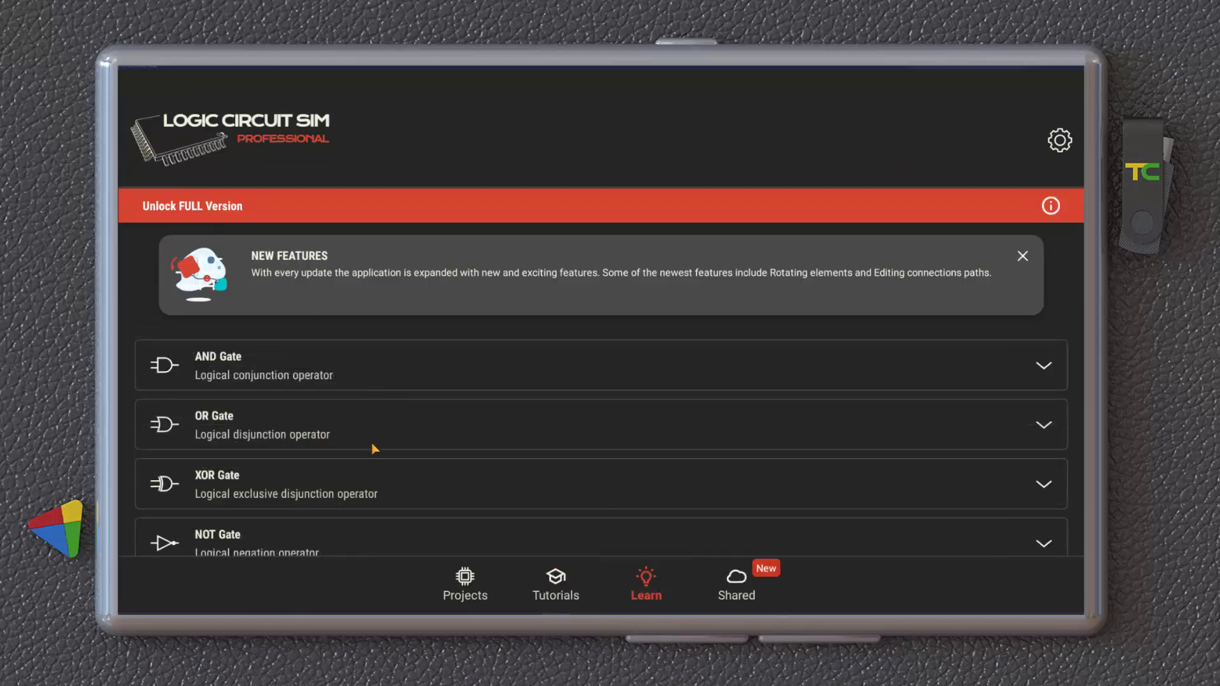
scroll("down", 3)
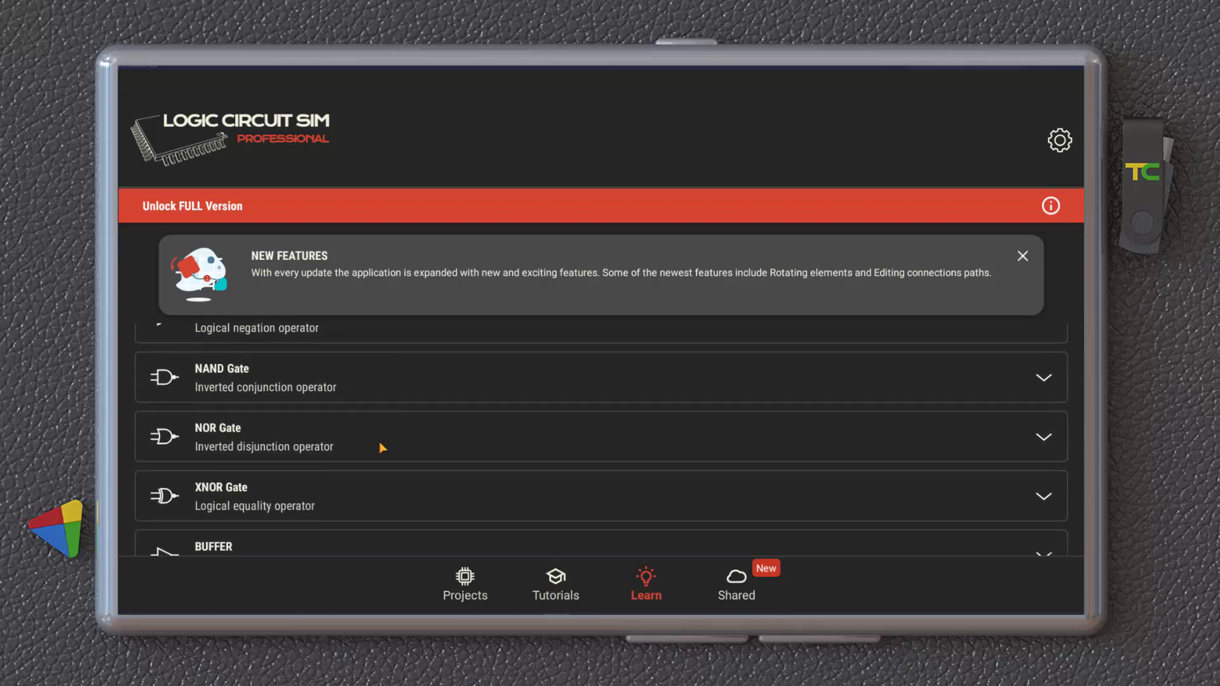
scroll("up", 3)
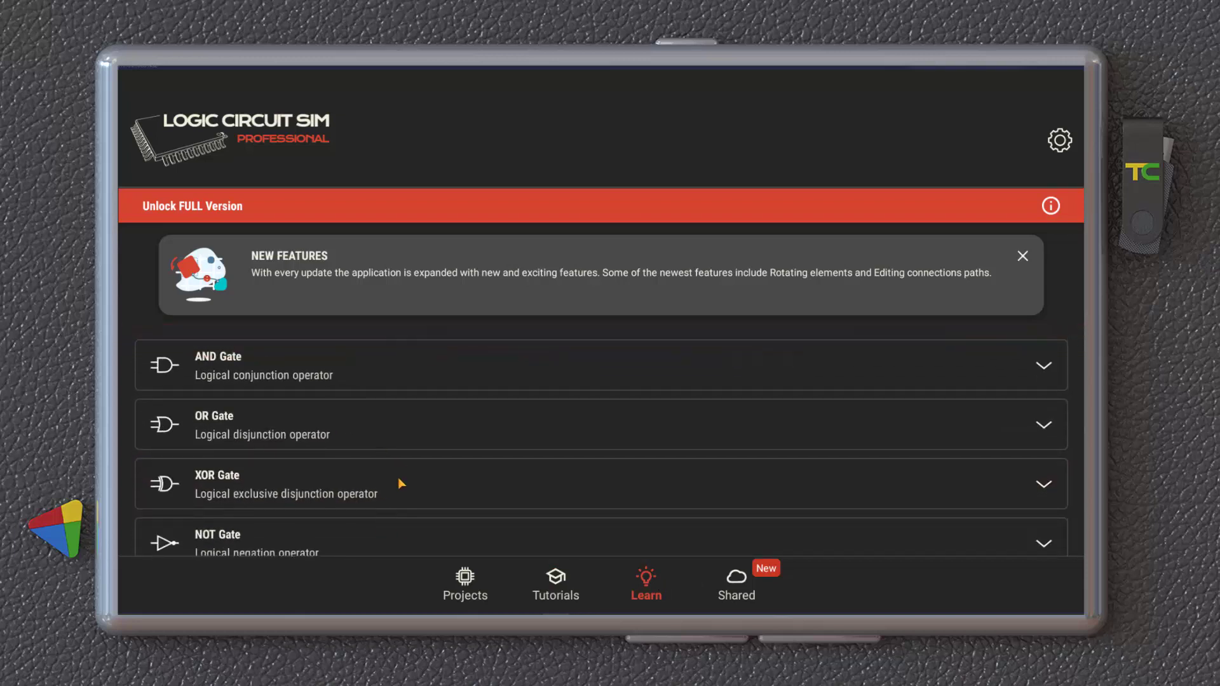
scroll("down", 3)
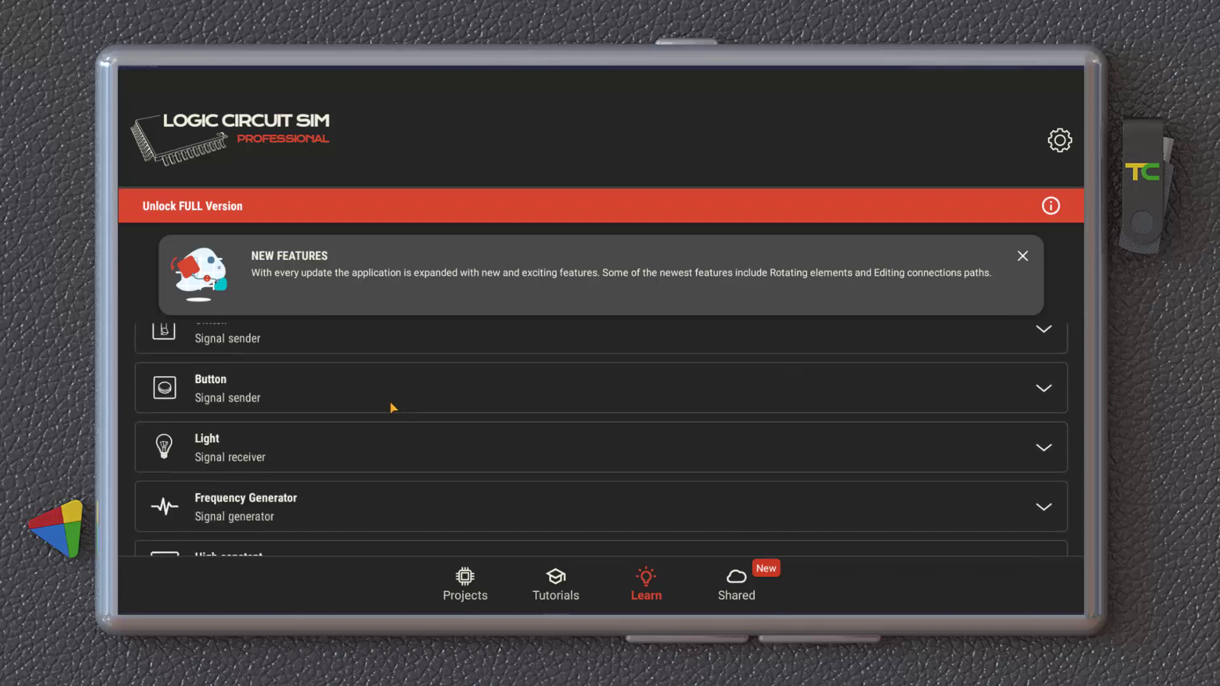
scroll("down", 3)
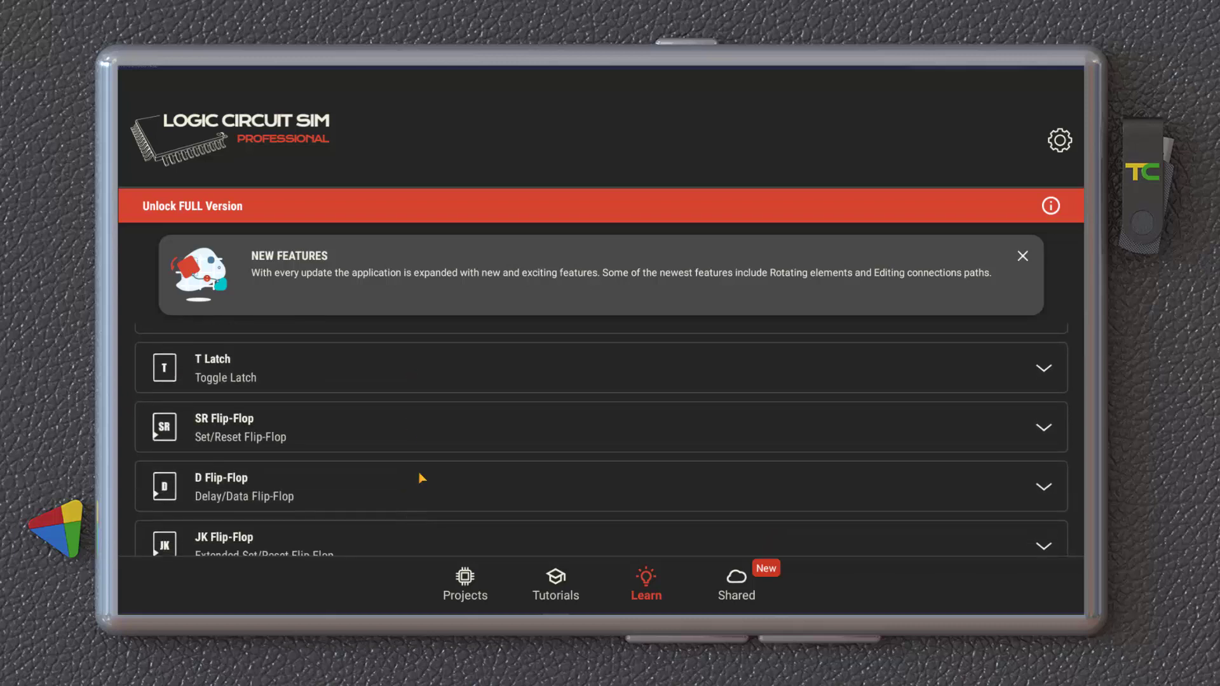
scroll("down", 3)
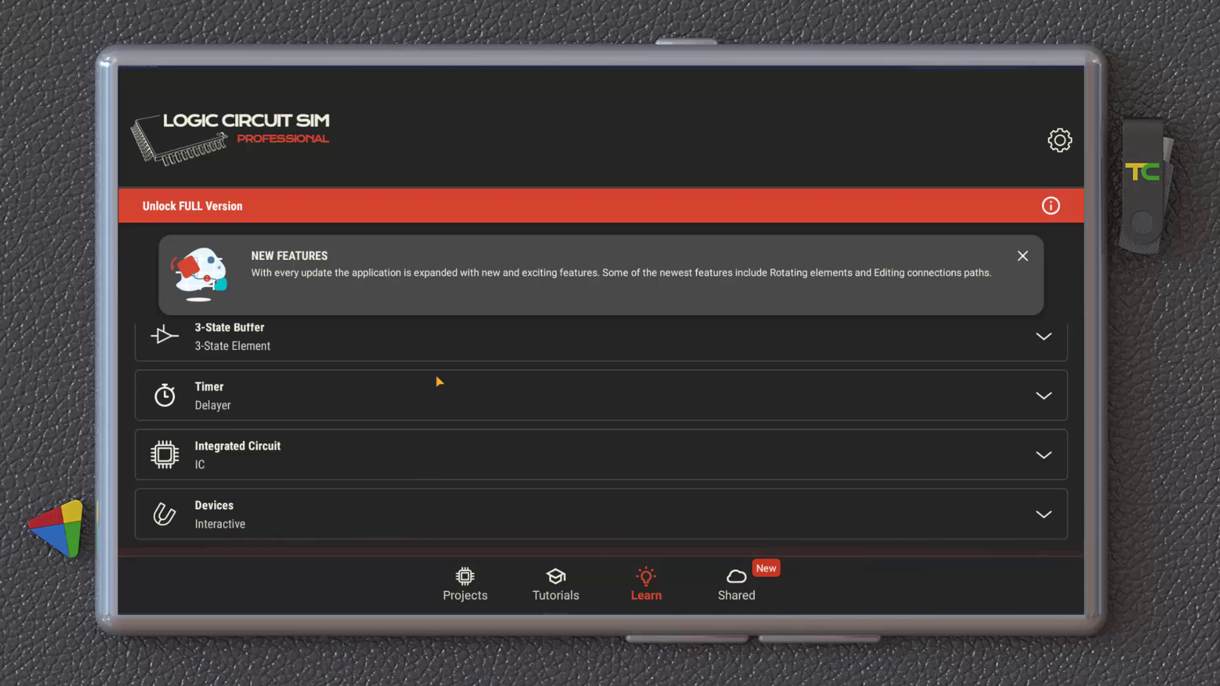
left_click(599, 455)
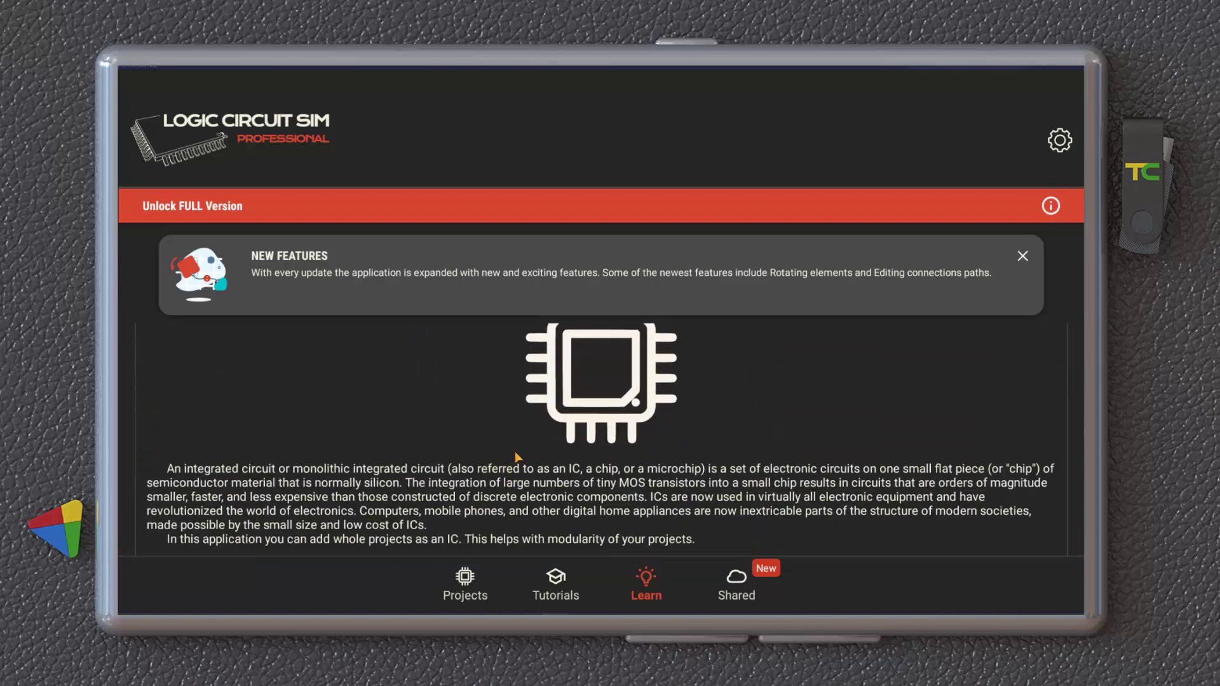
scroll("down", 3)
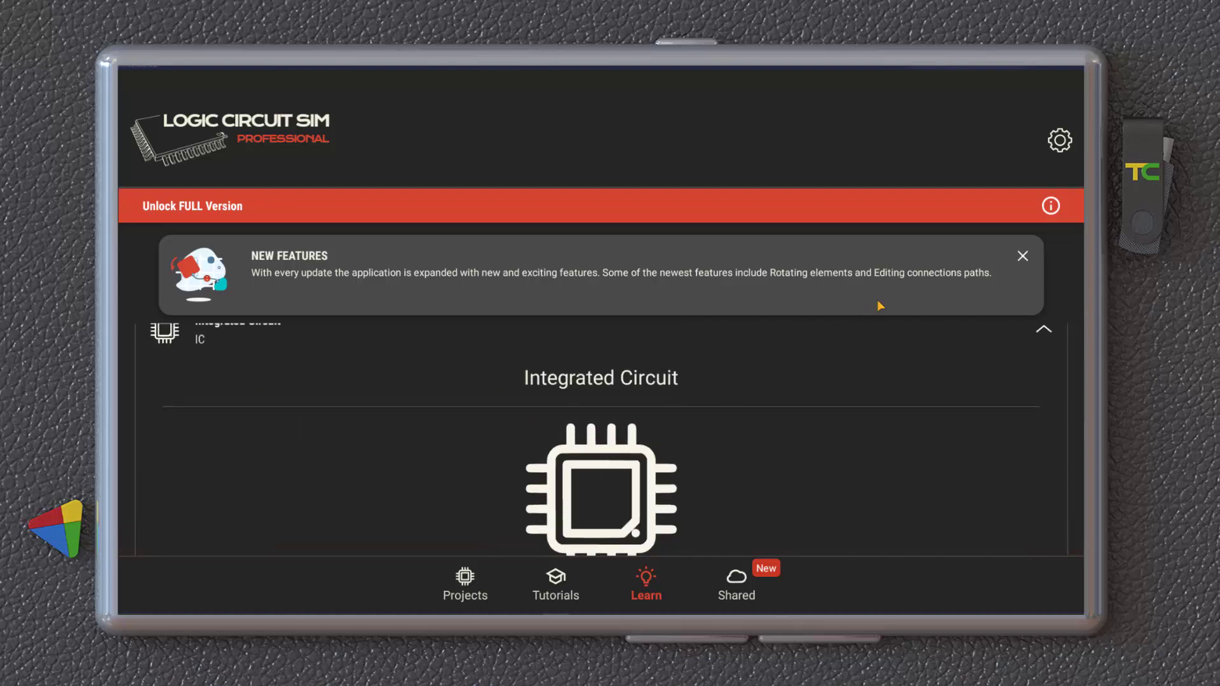
left_click(1022, 256)
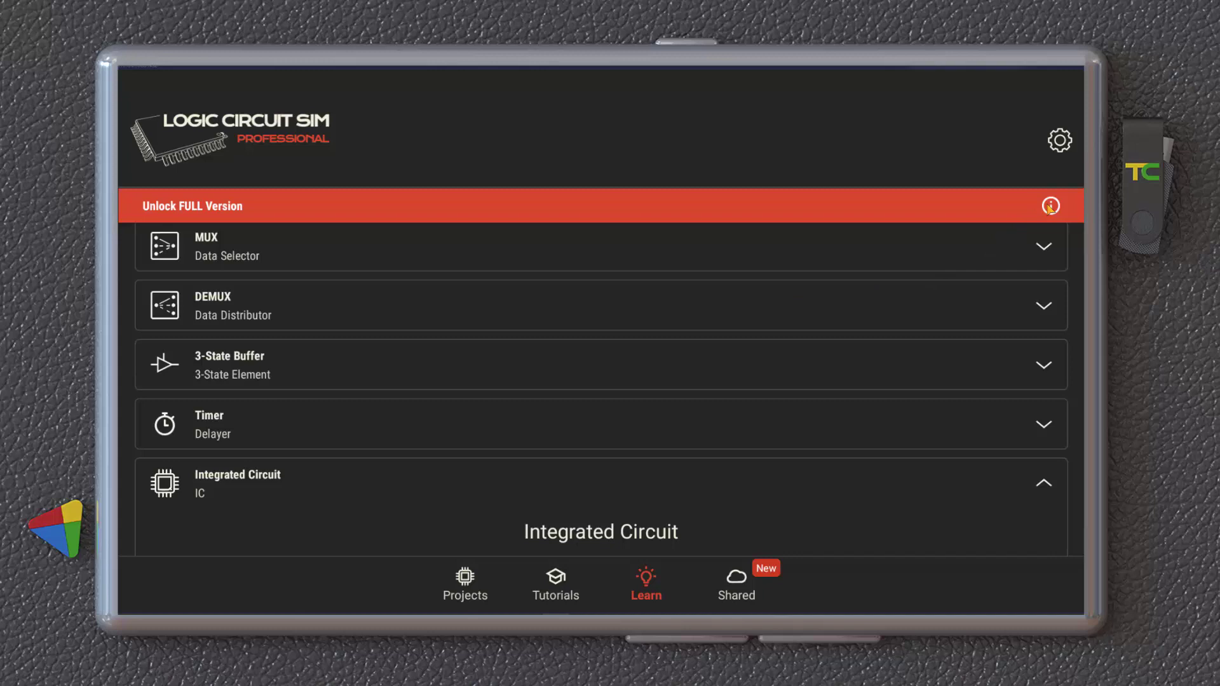
mouse_move(644, 393)
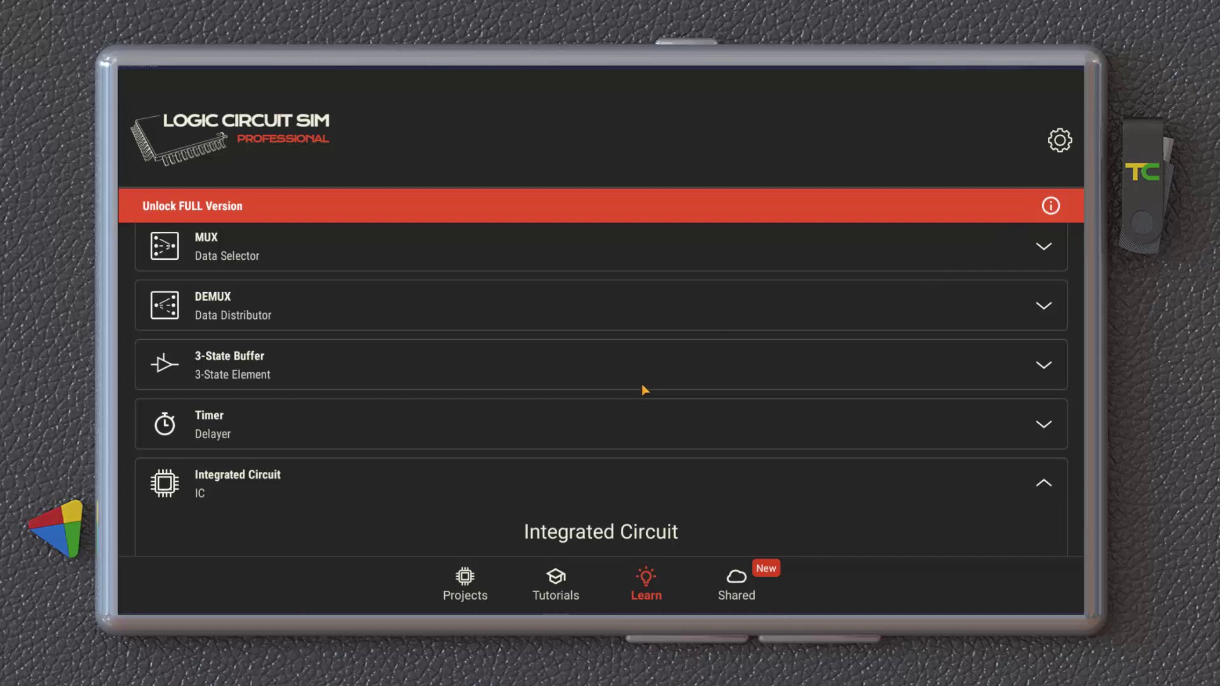
mouse_move(599, 400)
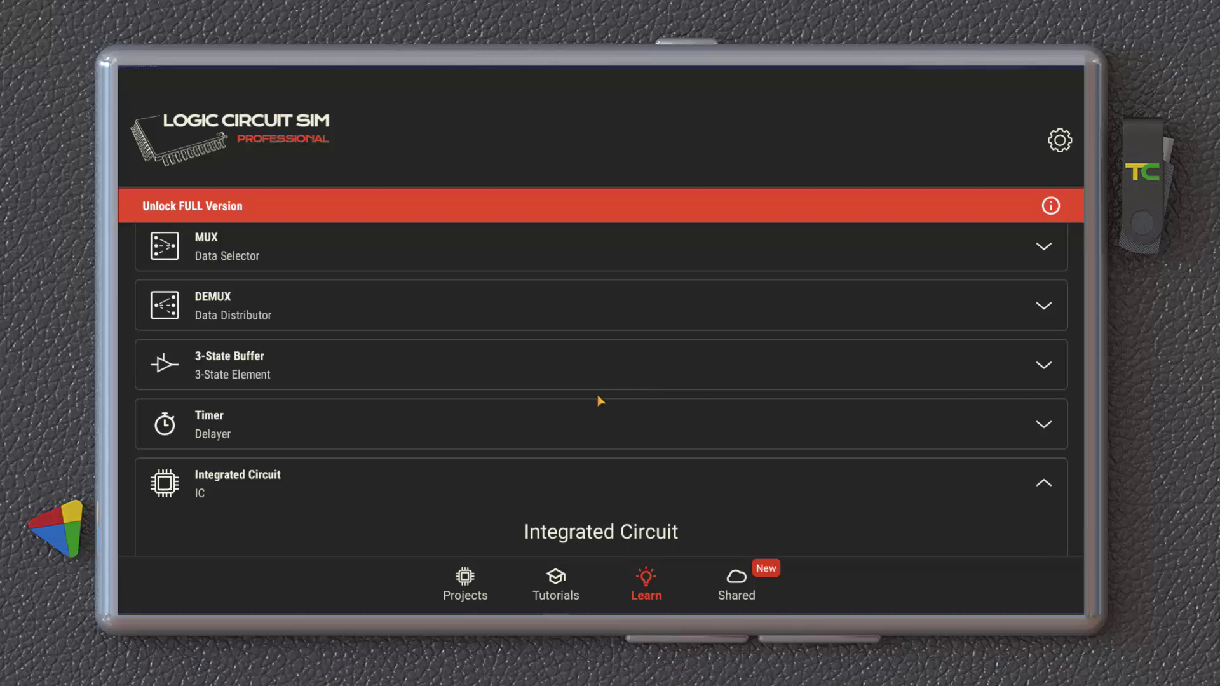
mouse_move(381, 285)
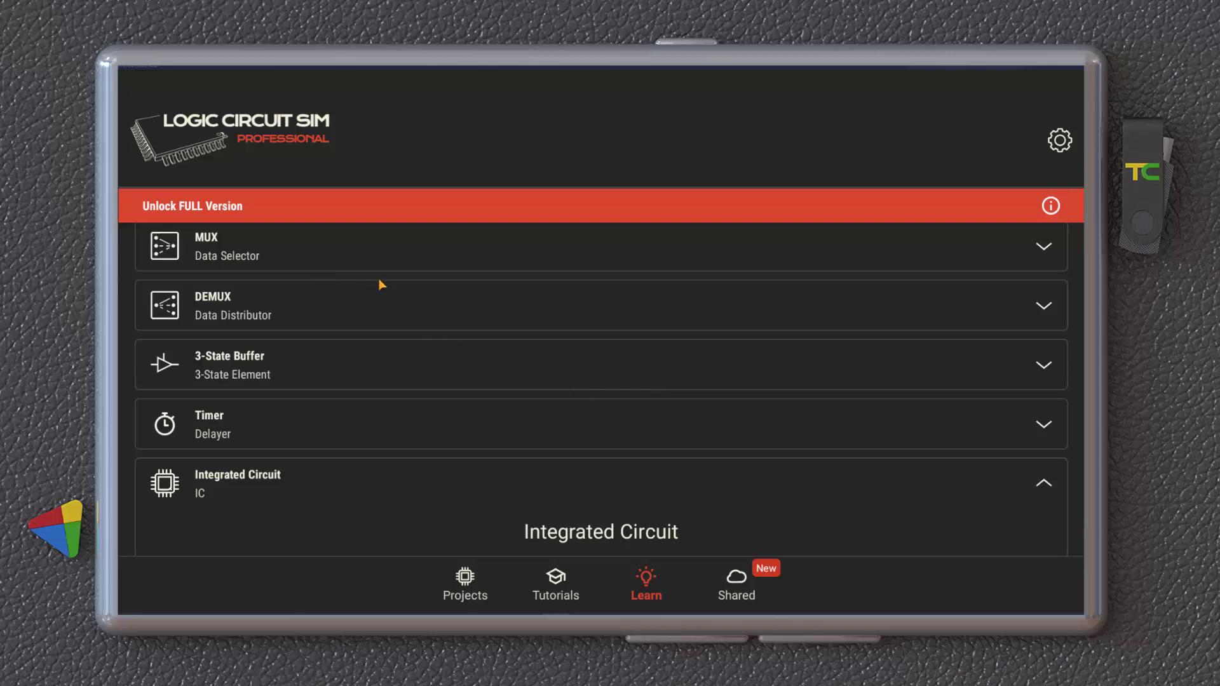
mouse_move(841, 403)
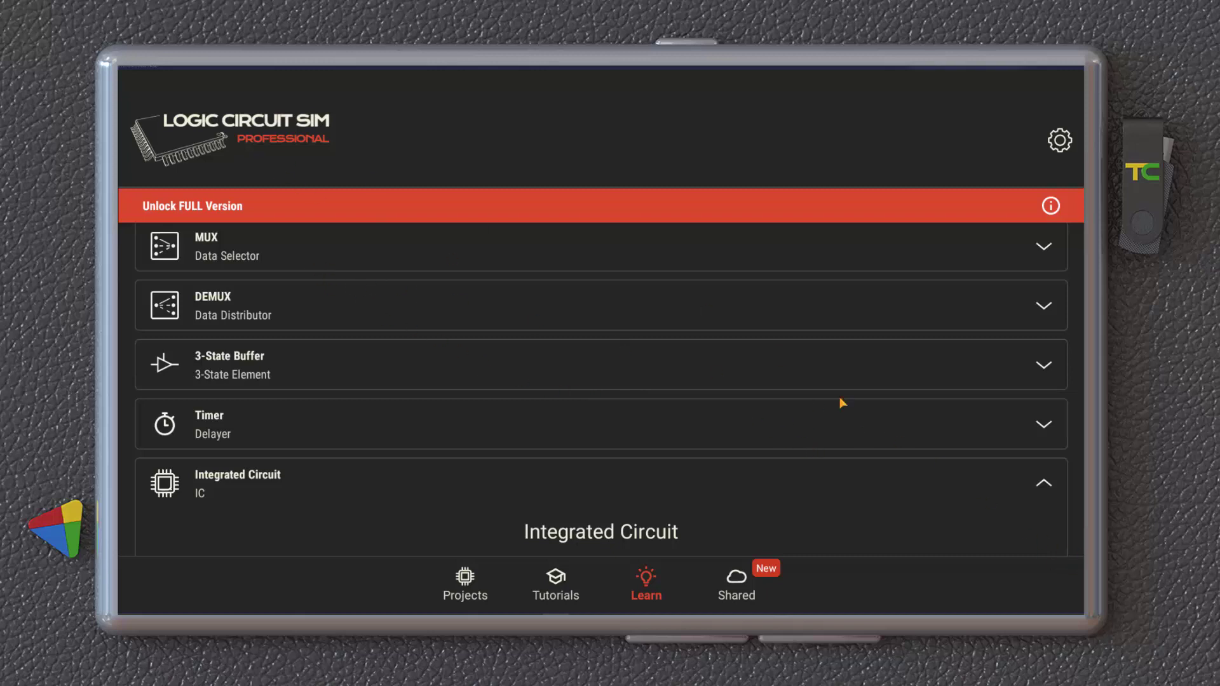
mouse_move(599, 175)
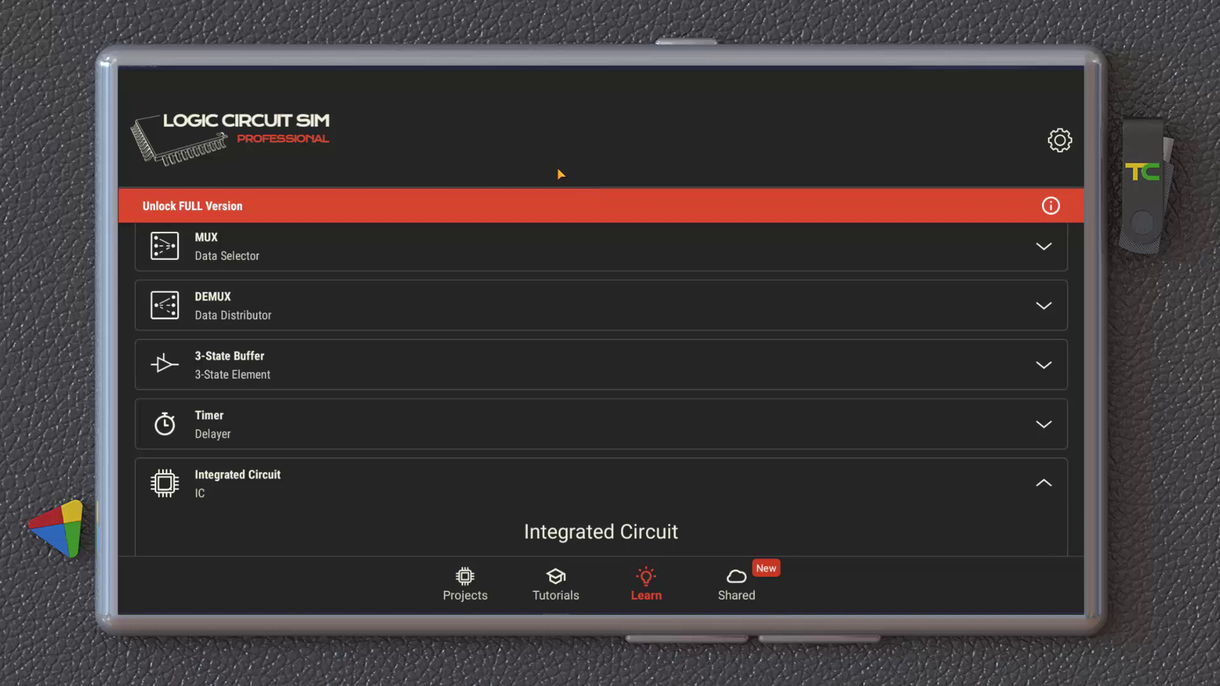
mouse_move(760, 393)
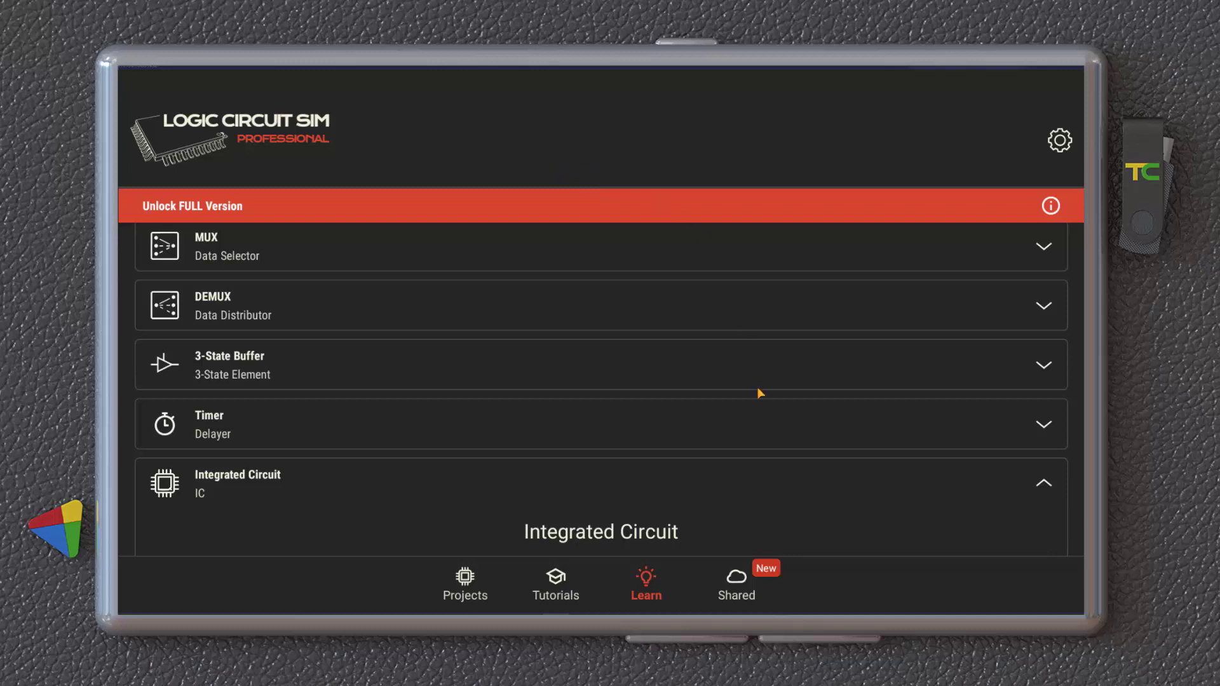
mouse_move(371, 568)
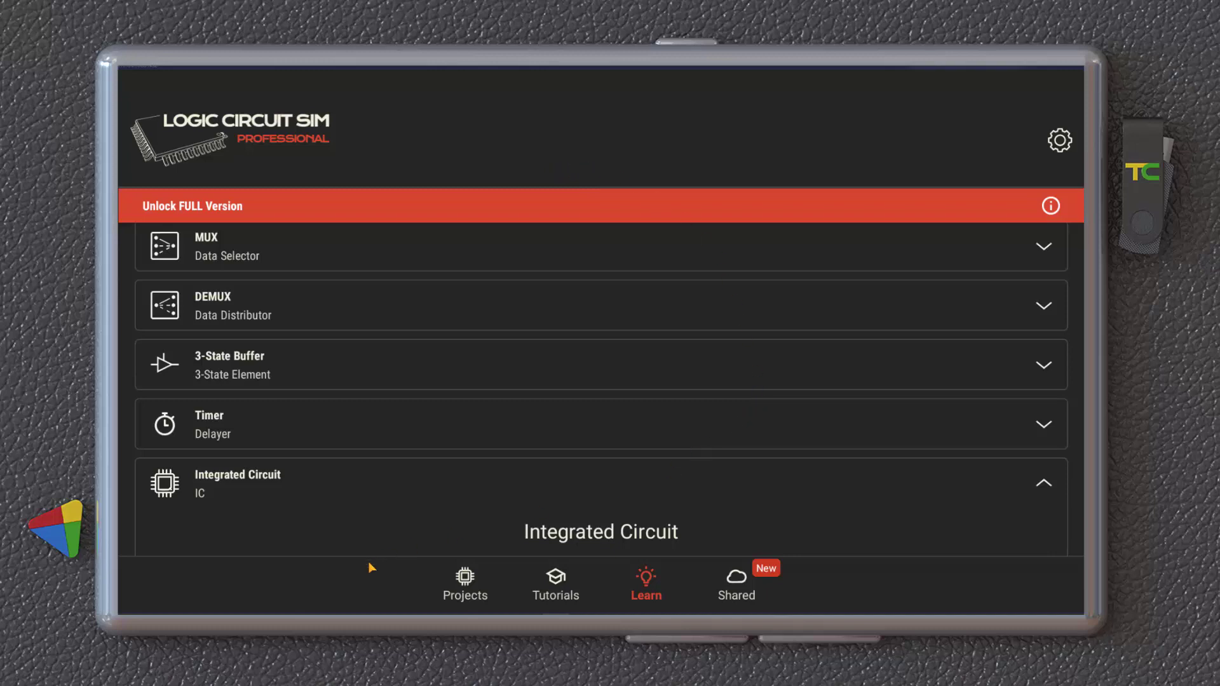